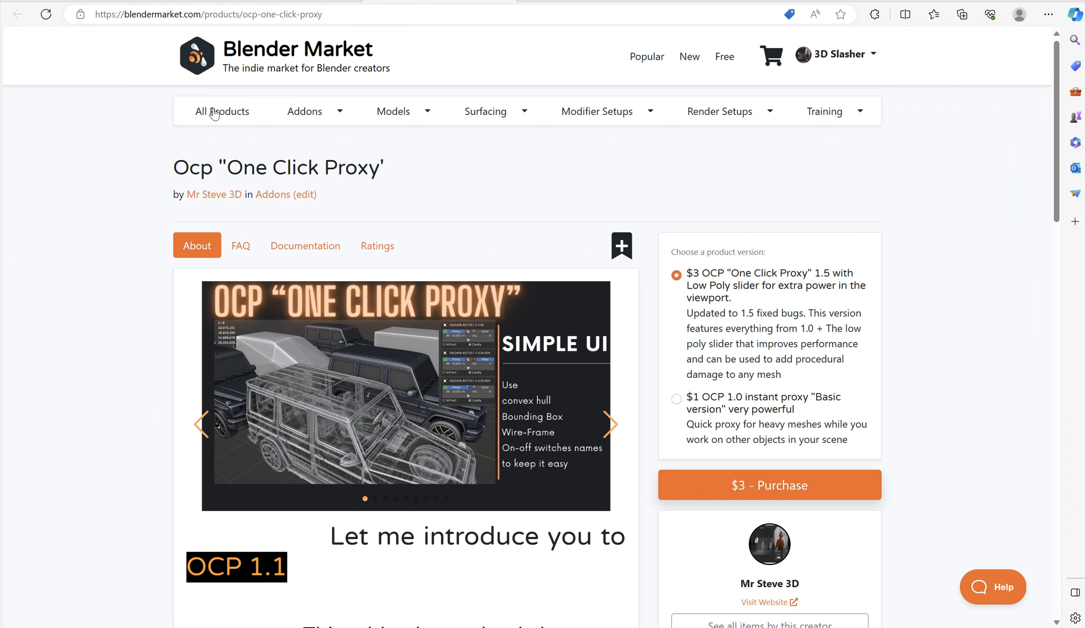
{"action": "mouse_move", "coordinate": [534, 281]}
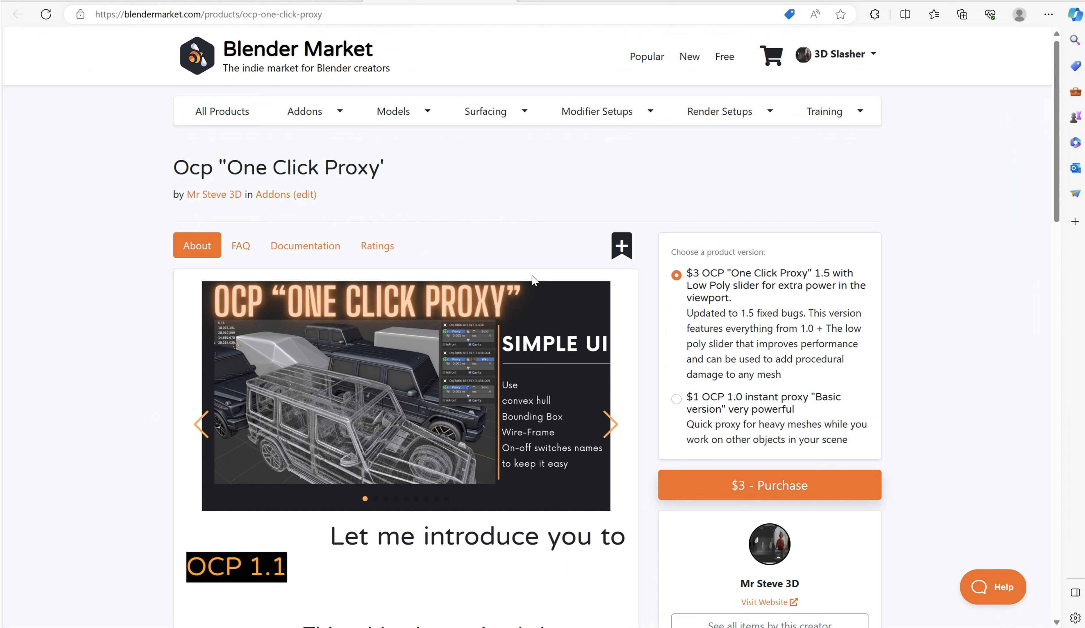
{"action": "mouse_move", "coordinate": [666, 399]}
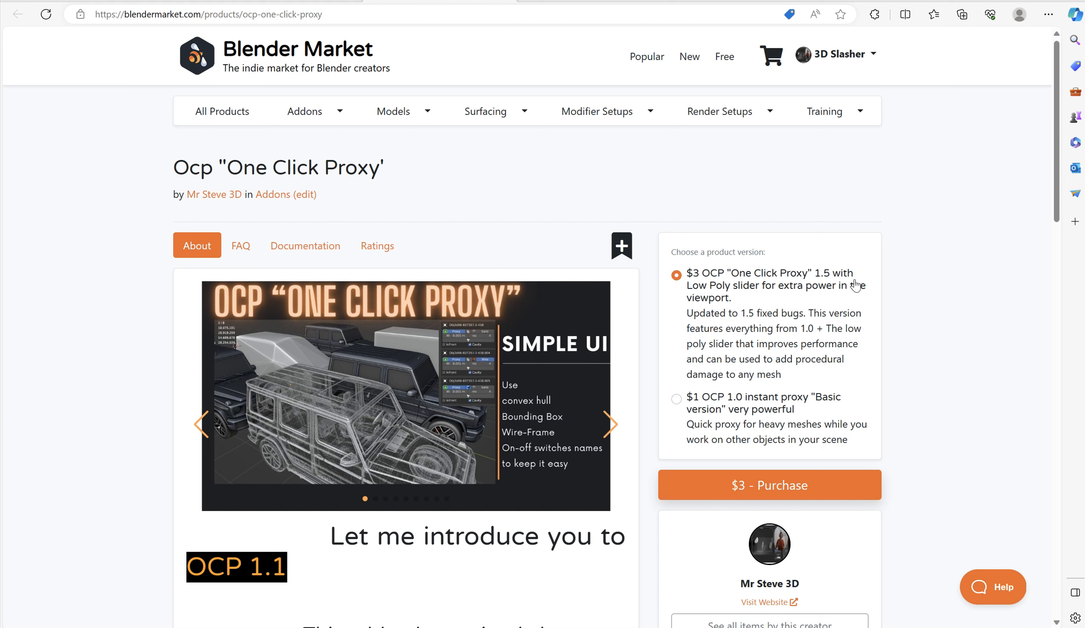
{"action": "mouse_move", "coordinate": [834, 206]}
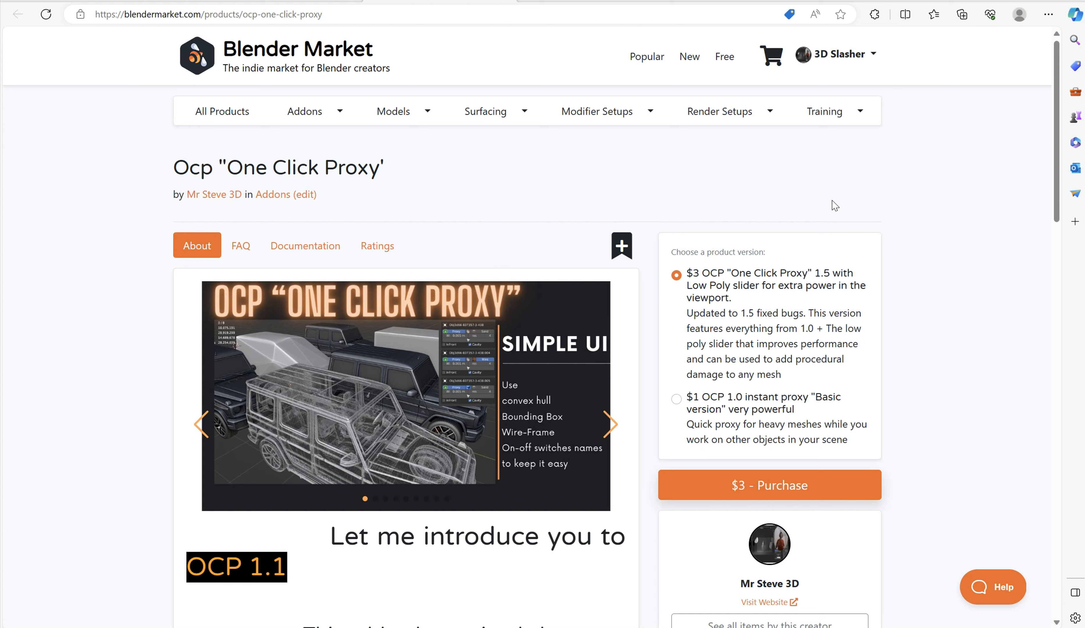
{"action": "mouse_move", "coordinate": [761, 220]}
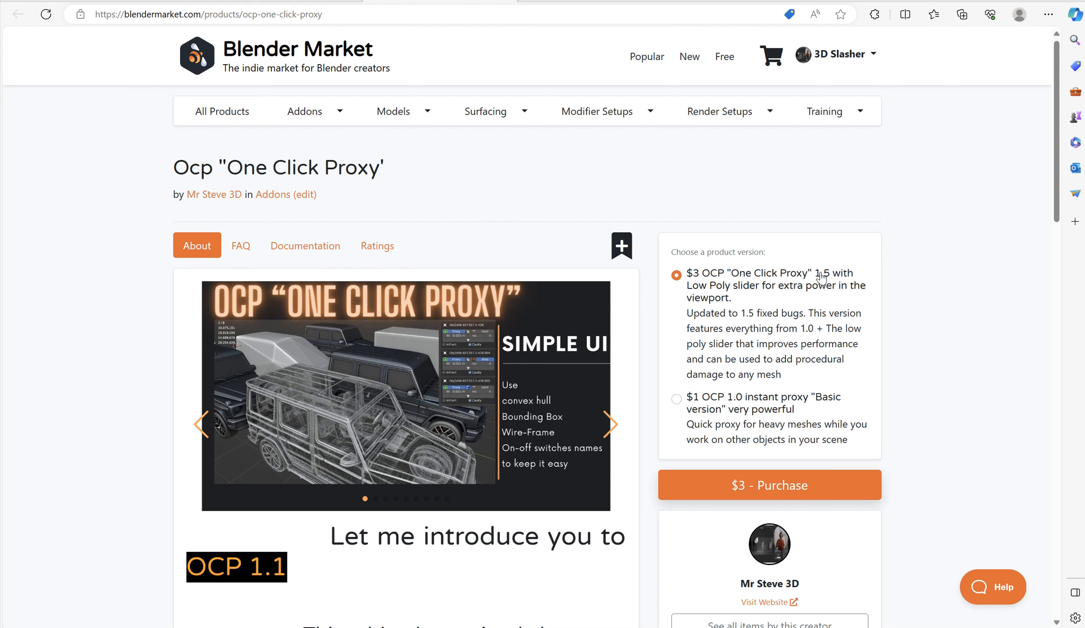
{"action": "mouse_move", "coordinate": [846, 196]}
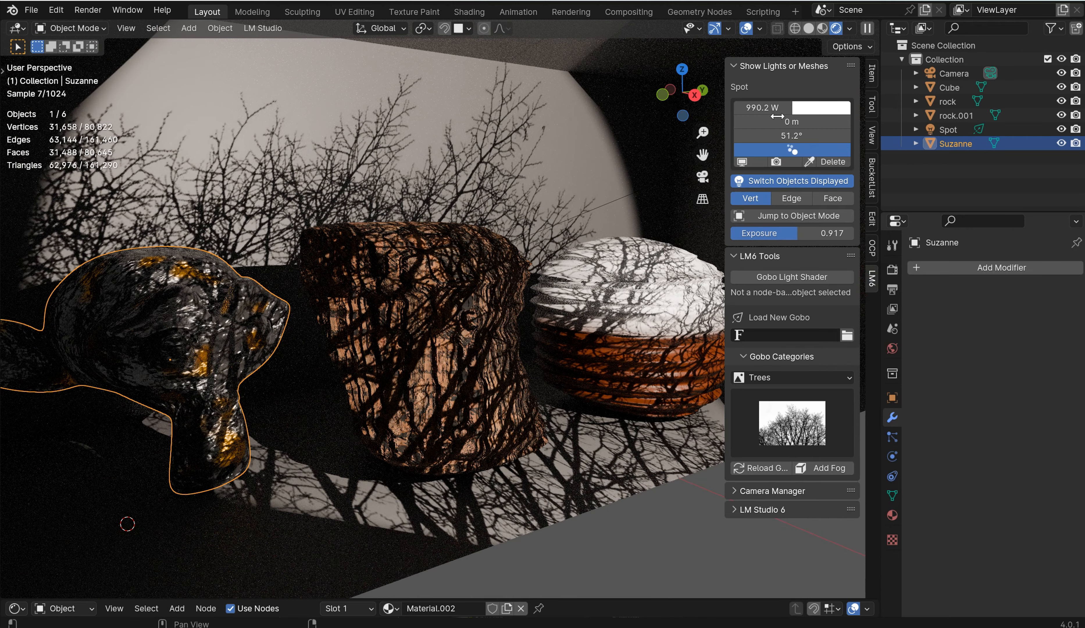
- Collapse Show Lights or Meshes, switch Gobo Categories to Abstract and reveal the pattern gallery
{"action": "left_click", "coordinate": [735, 66]}
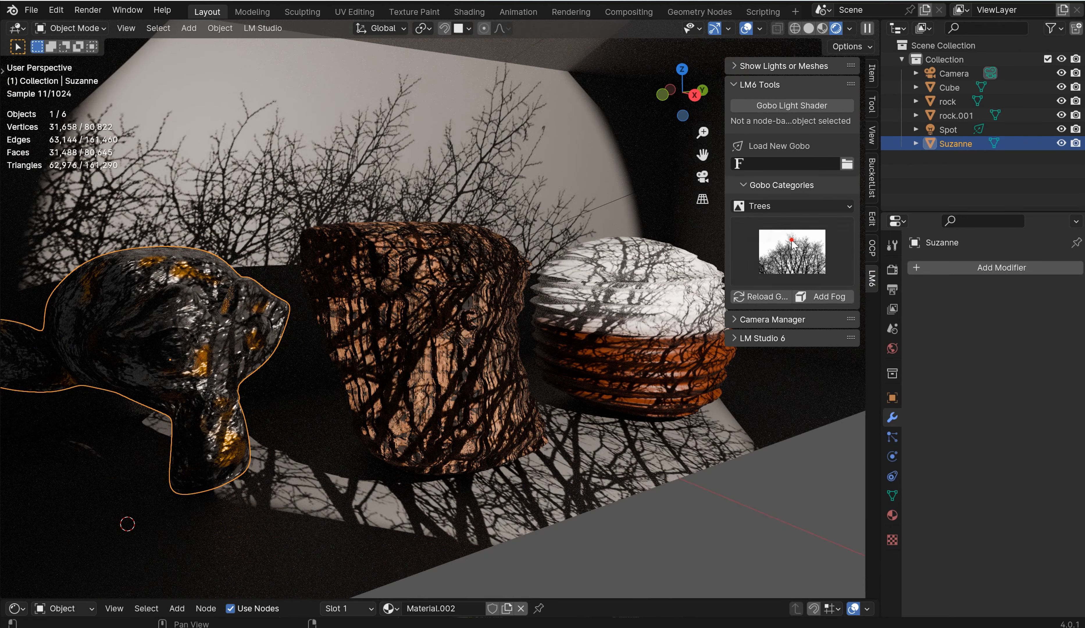
{"action": "left_click", "coordinate": [791, 251]}
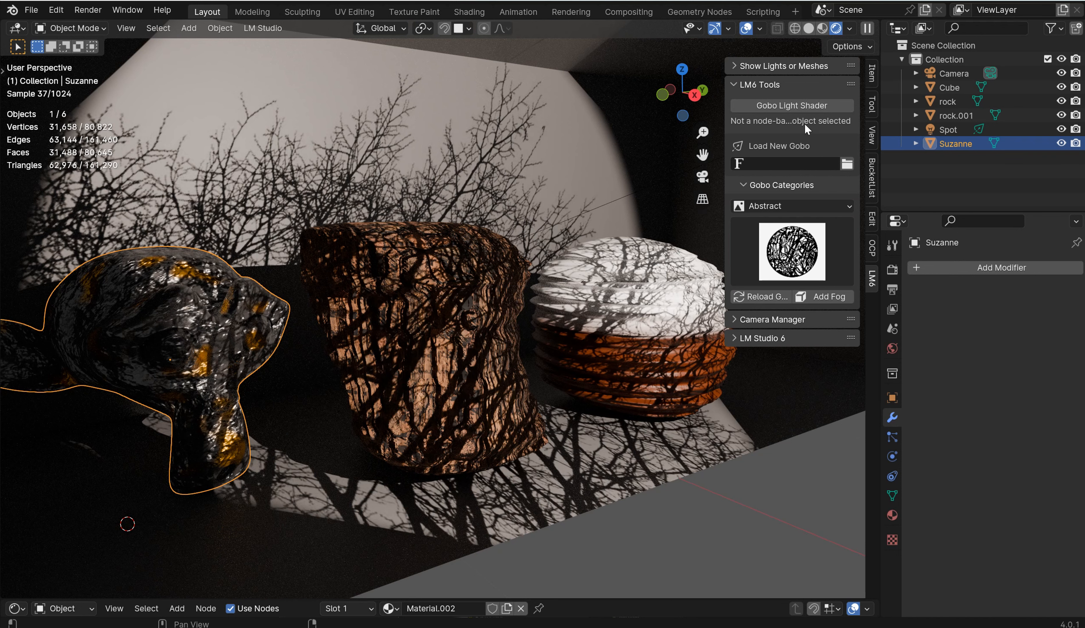
{"action": "left_click", "coordinate": [949, 129]}
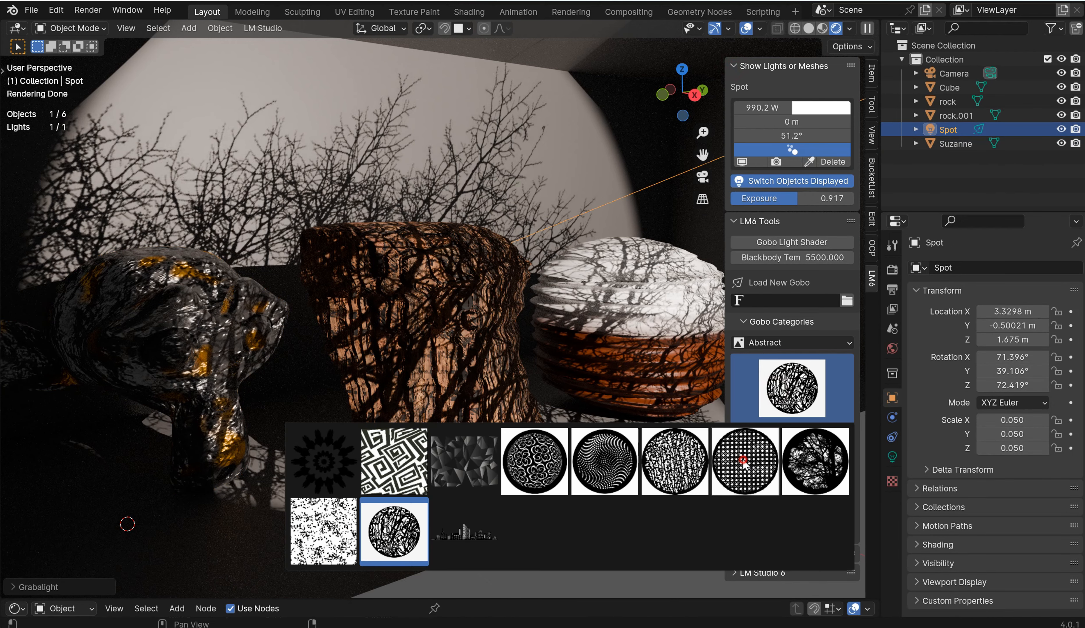
- Apply the dotted-grid abstract gobo and widen the spot size to 55.9°, then pick Suzanne
{"action": "left_click", "coordinate": [745, 461]}
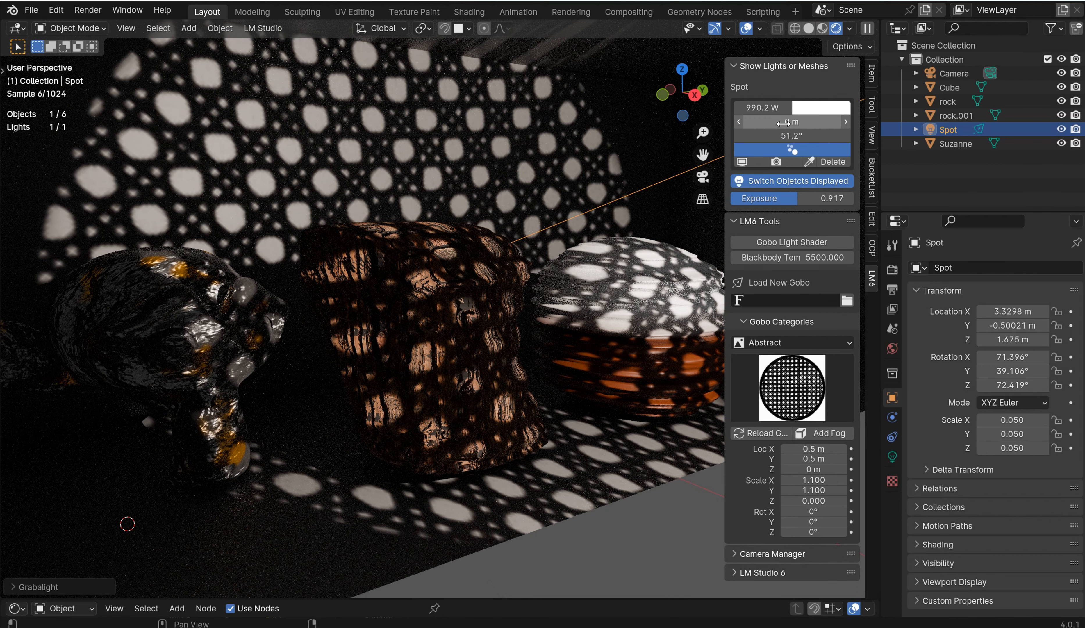
{"action": "mouse_move", "coordinate": [792, 123]}
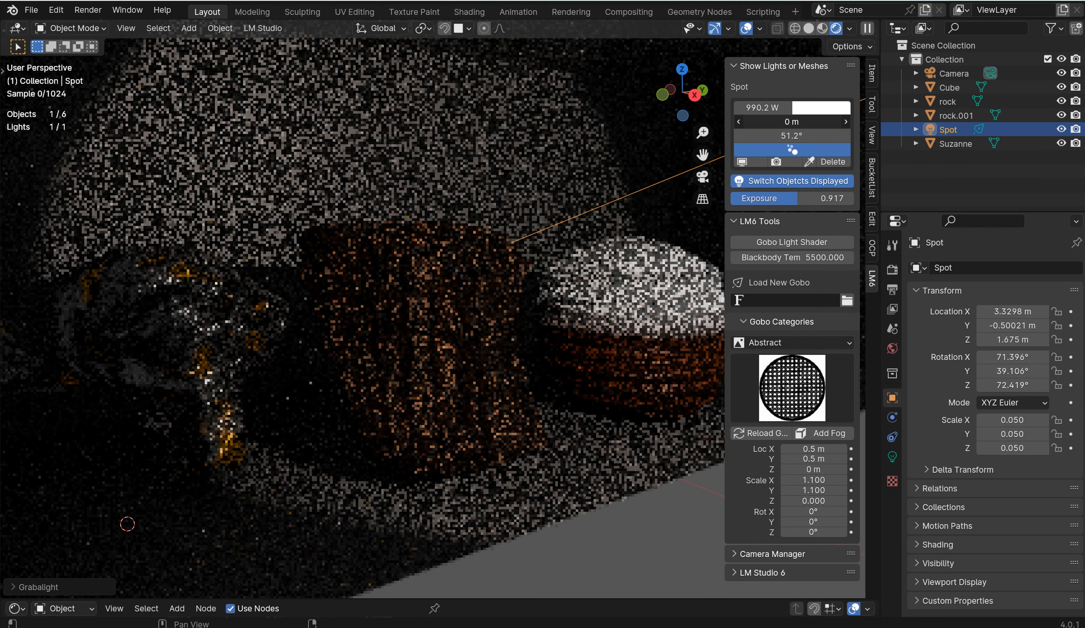
{"action": "left_click", "coordinate": [791, 122]}
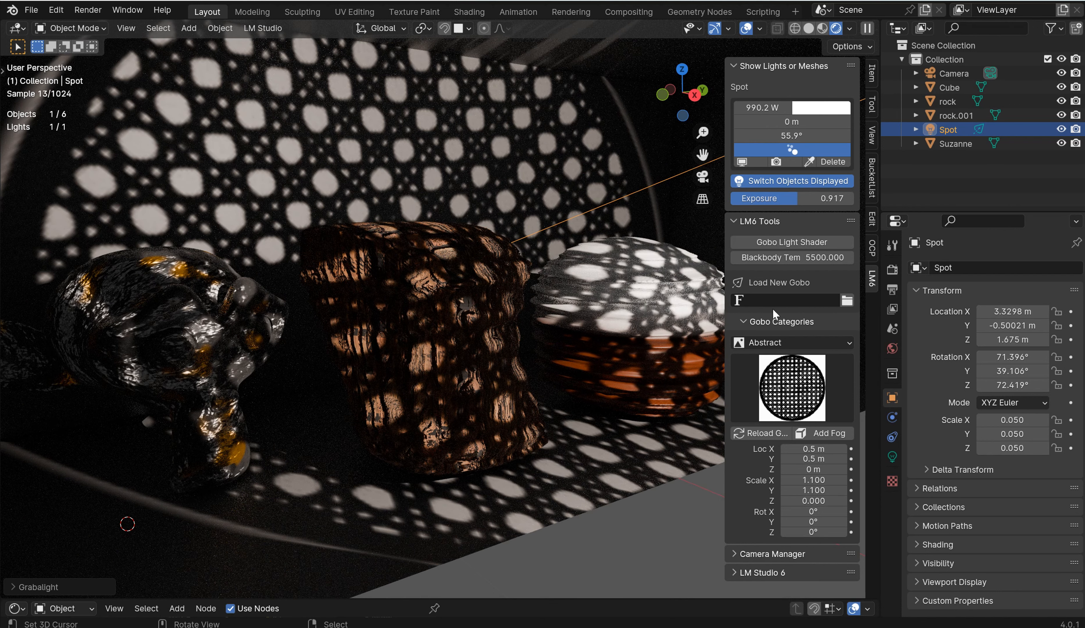
{"action": "left_click", "coordinate": [957, 143]}
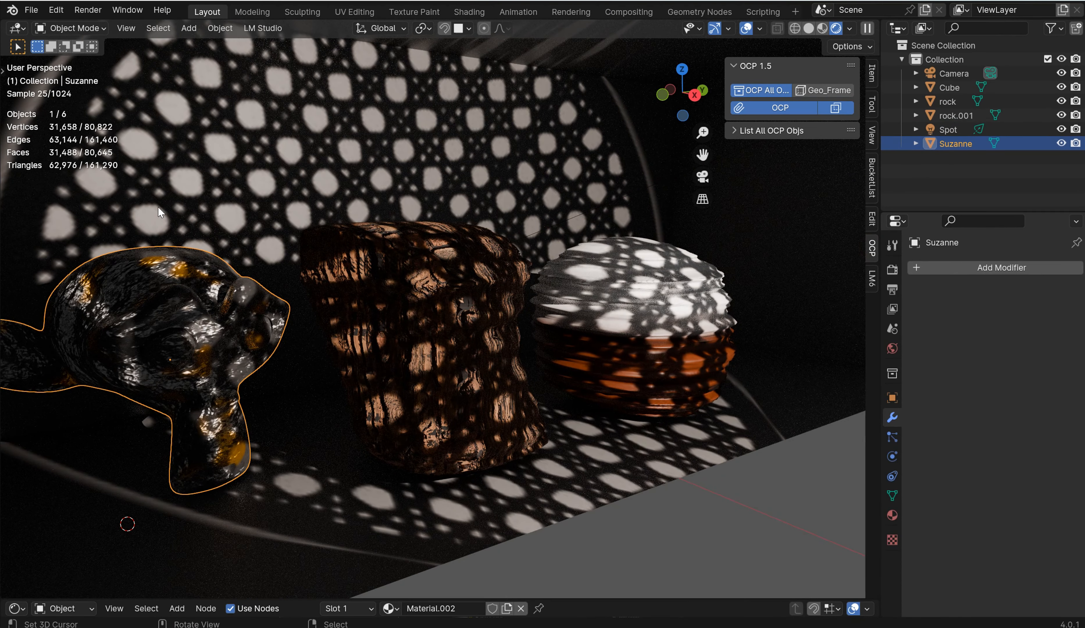
{"action": "mouse_move", "coordinate": [161, 305]}
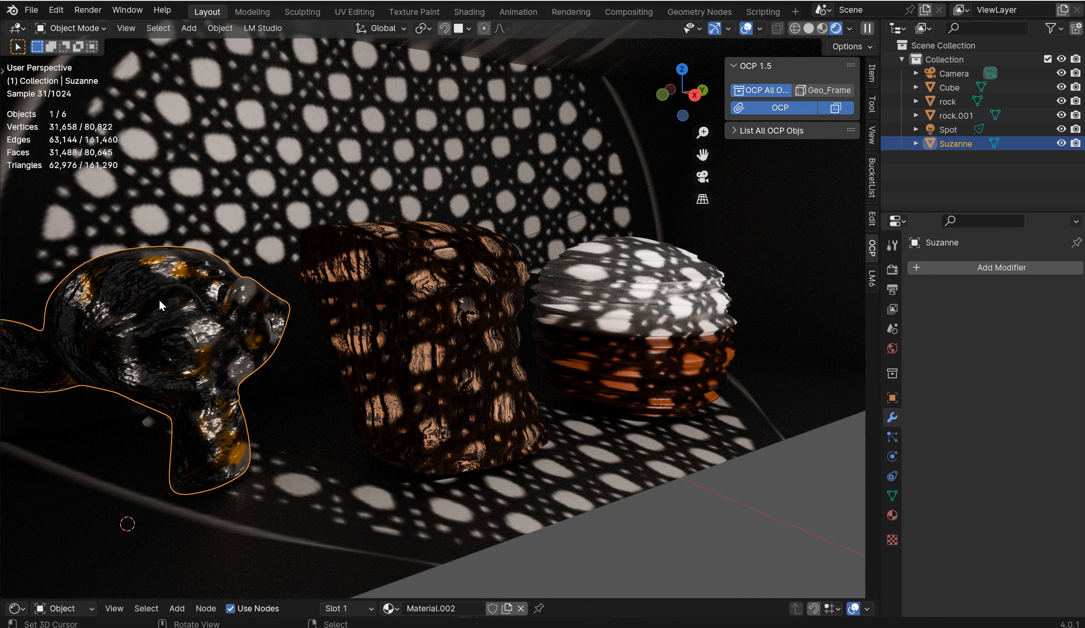
{"action": "mouse_move", "coordinate": [385, 307]}
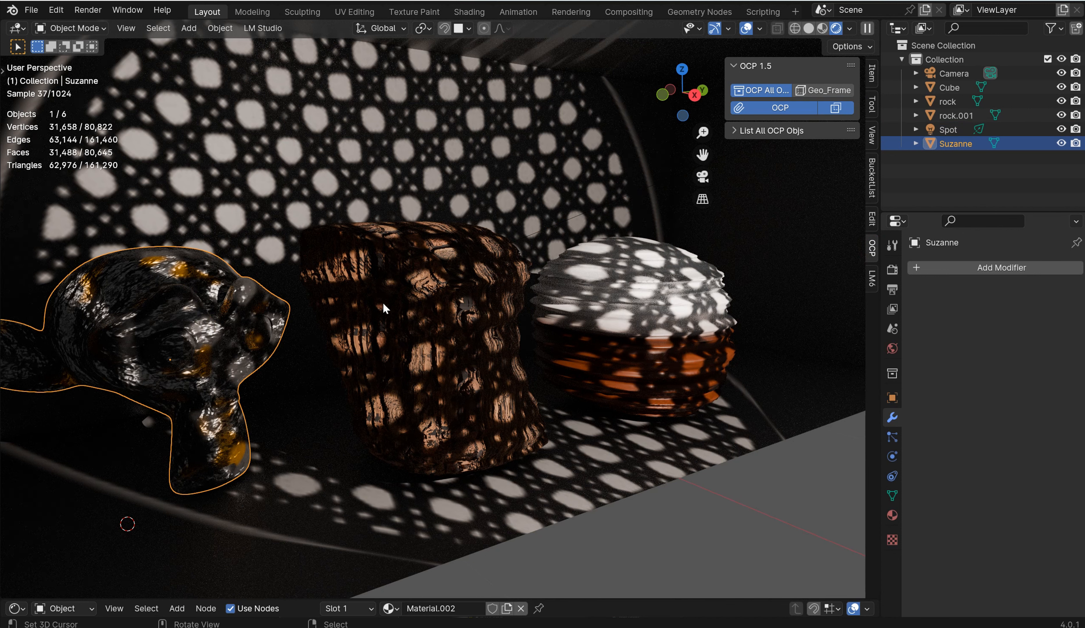
{"action": "left_click", "coordinate": [443, 325]}
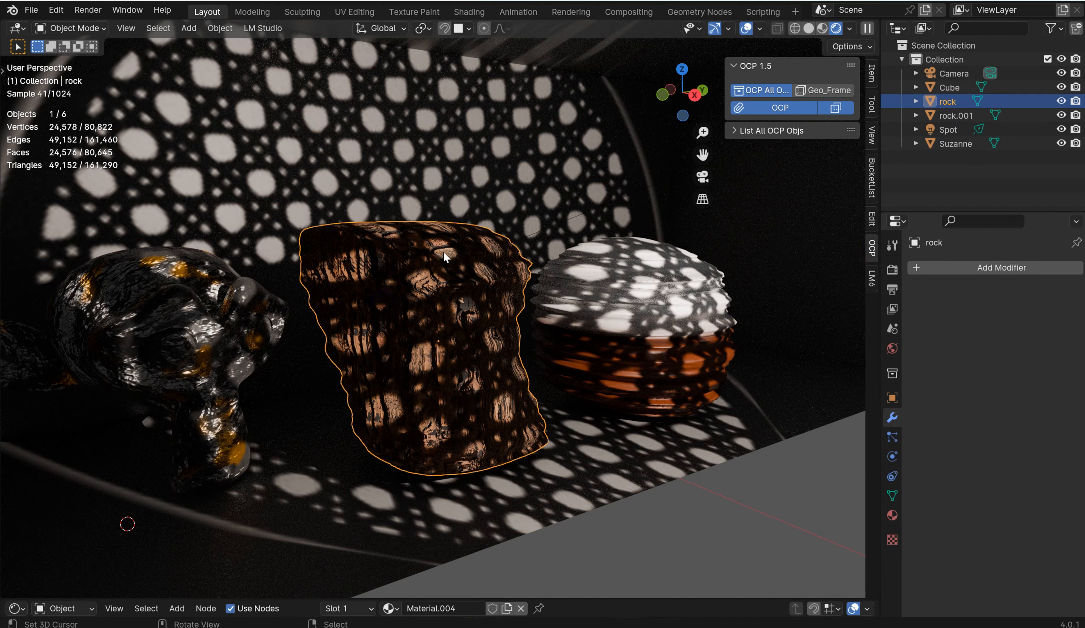
{"action": "left_click", "coordinate": [667, 309]}
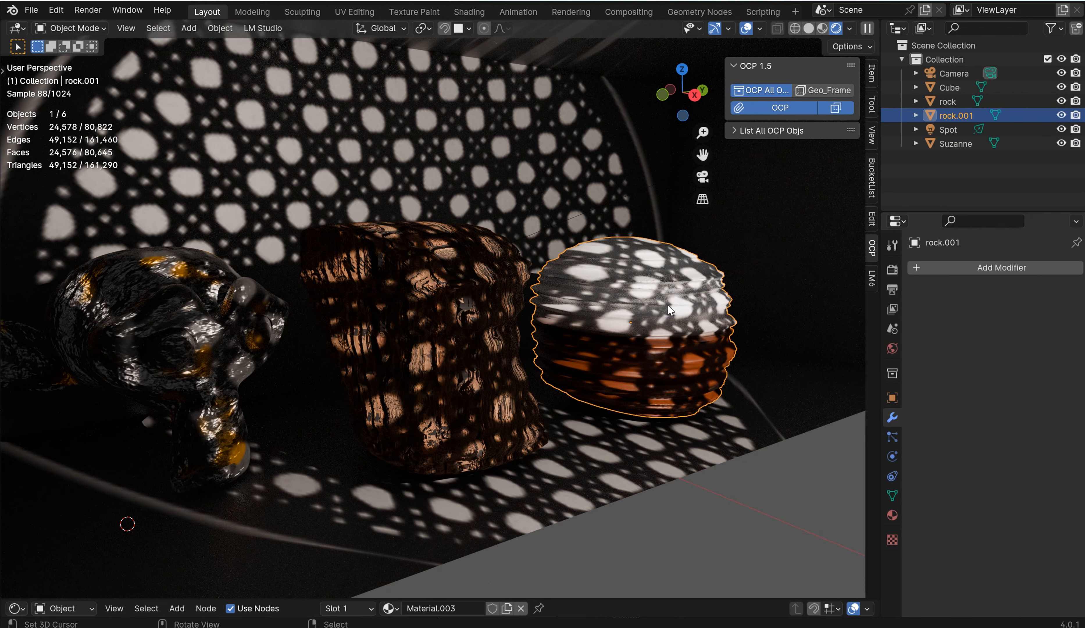
{"action": "mouse_move", "coordinate": [664, 304]}
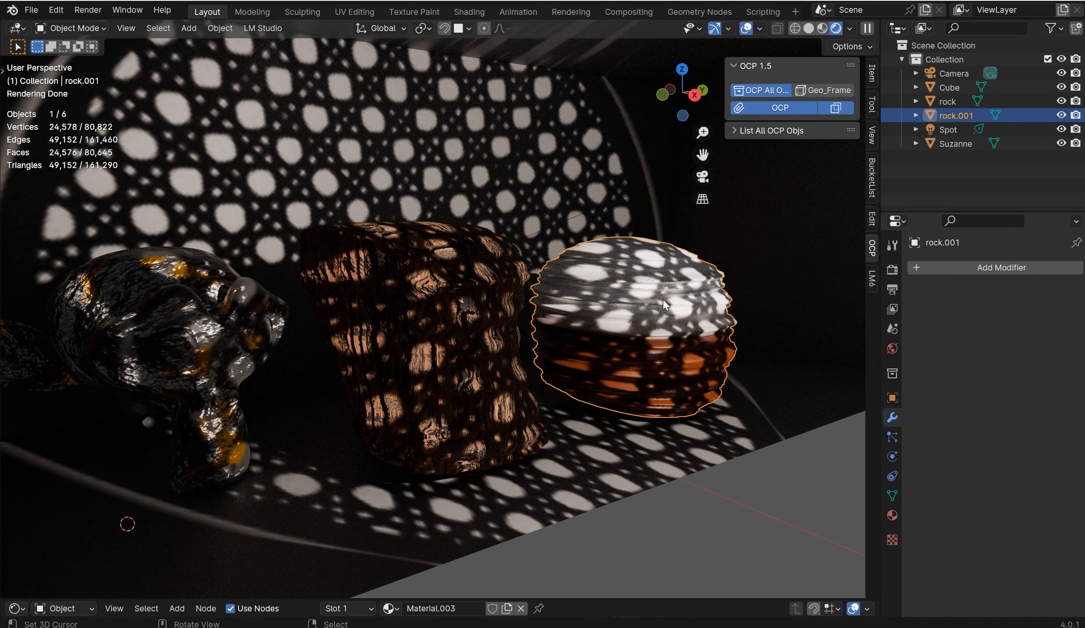
{"action": "mouse_move", "coordinate": [285, 324]}
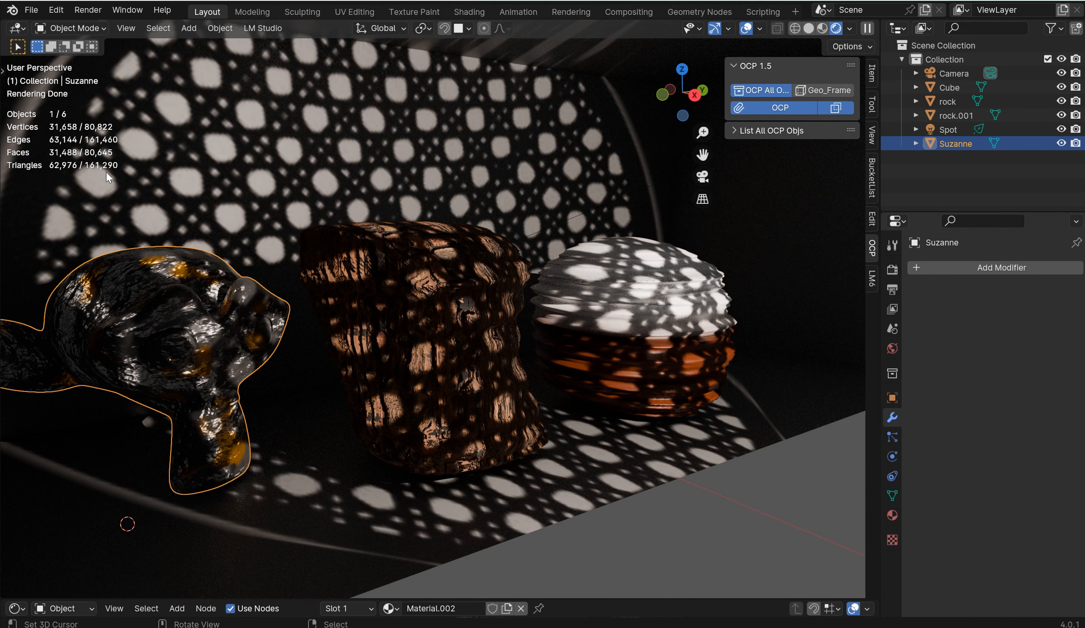
{"action": "mouse_move", "coordinate": [70, 177]}
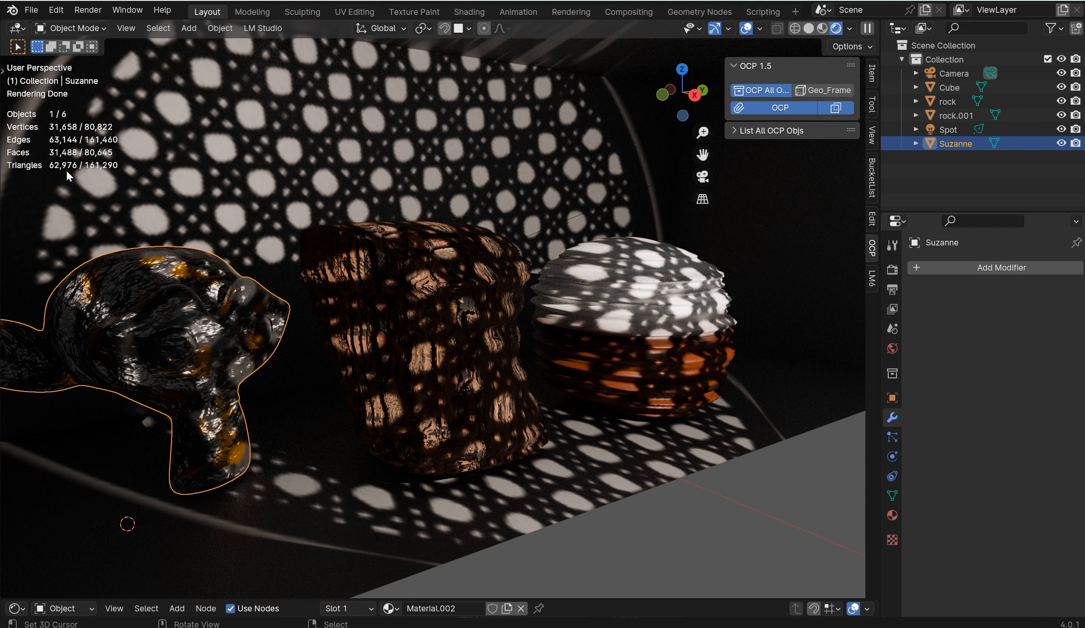
{"action": "mouse_move", "coordinate": [109, 277]}
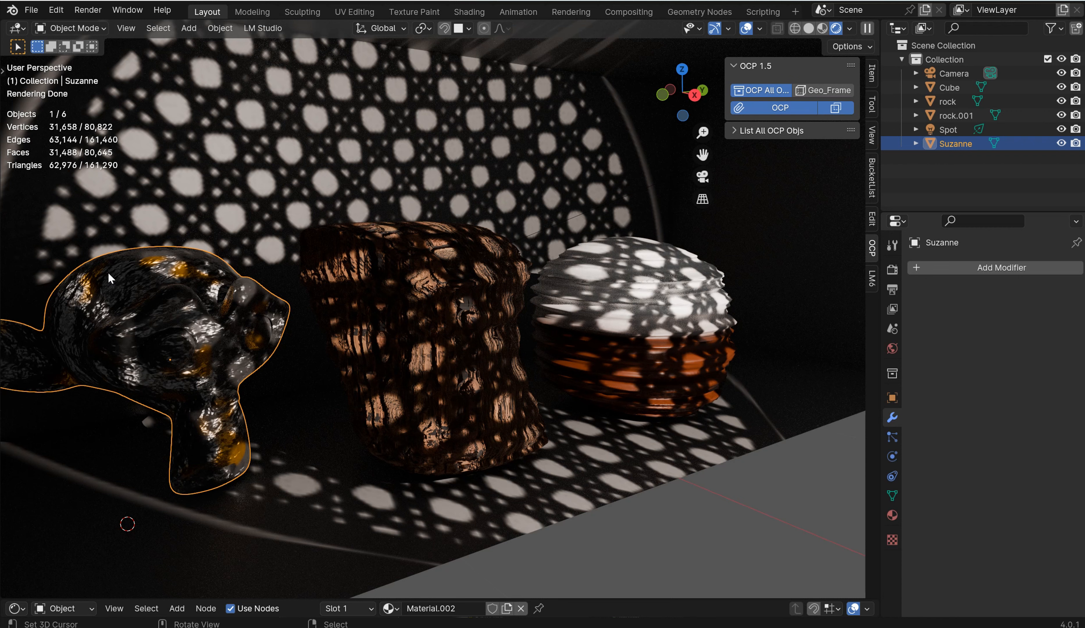
{"action": "mouse_move", "coordinate": [70, 189]}
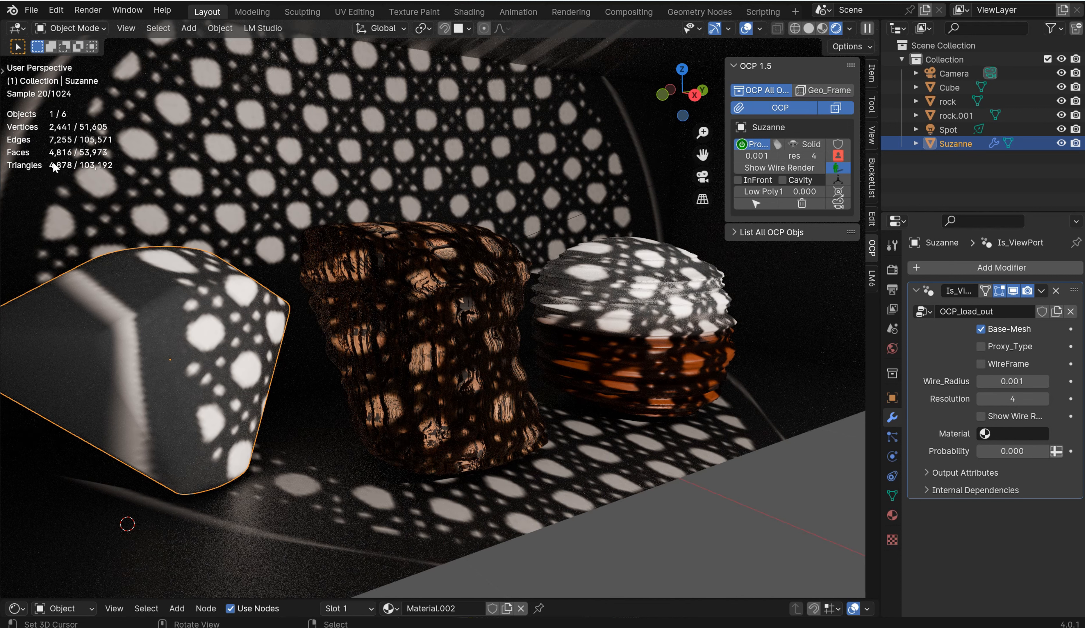
{"action": "mouse_move", "coordinate": [405, 396]}
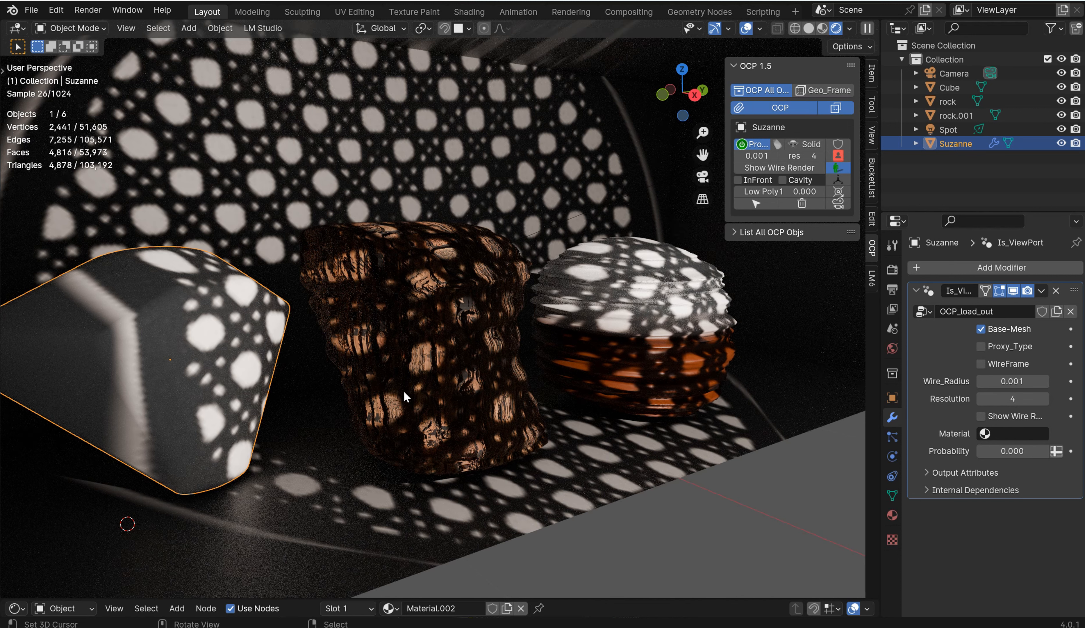
{"action": "mouse_move", "coordinate": [283, 357]}
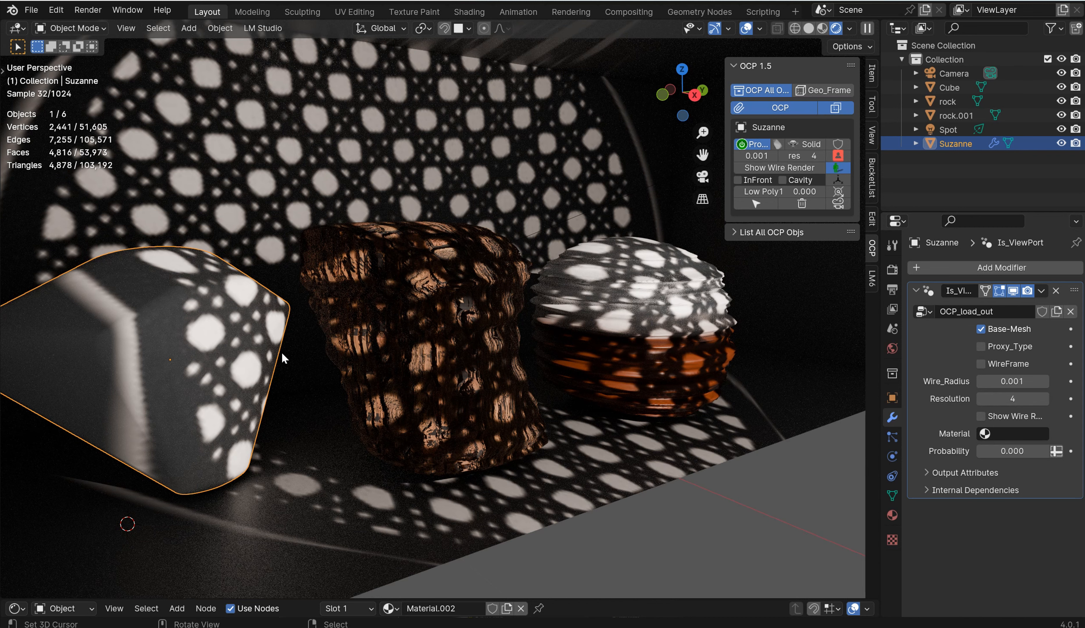
- Assign Suzanne's dark orange-speckled material to the Is_ViewPort proxy modifier
{"action": "left_click", "coordinate": [986, 434]}
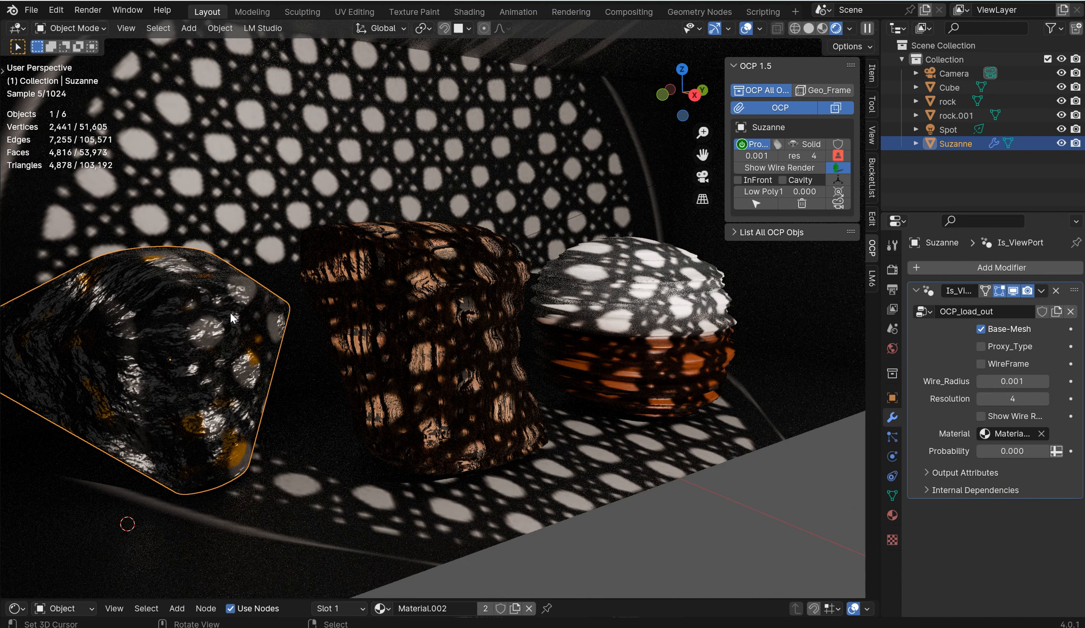
- Render a still image of the scene, then Alt+Tab back to the demo Blender window
{"action": "left_click", "coordinate": [87, 10]}
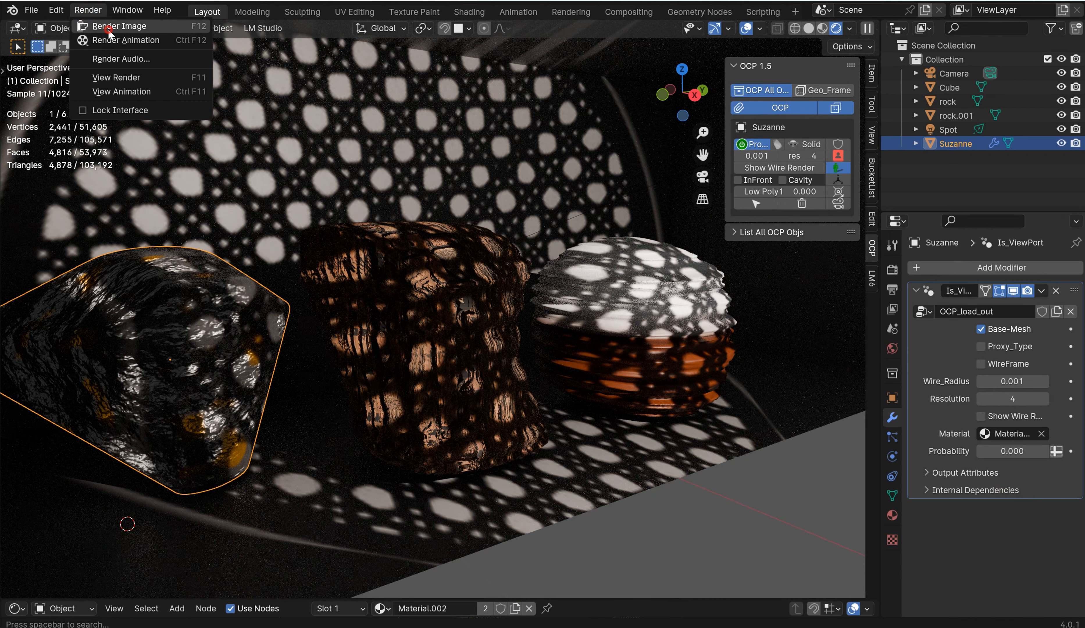
{"action": "left_click", "coordinate": [123, 25]}
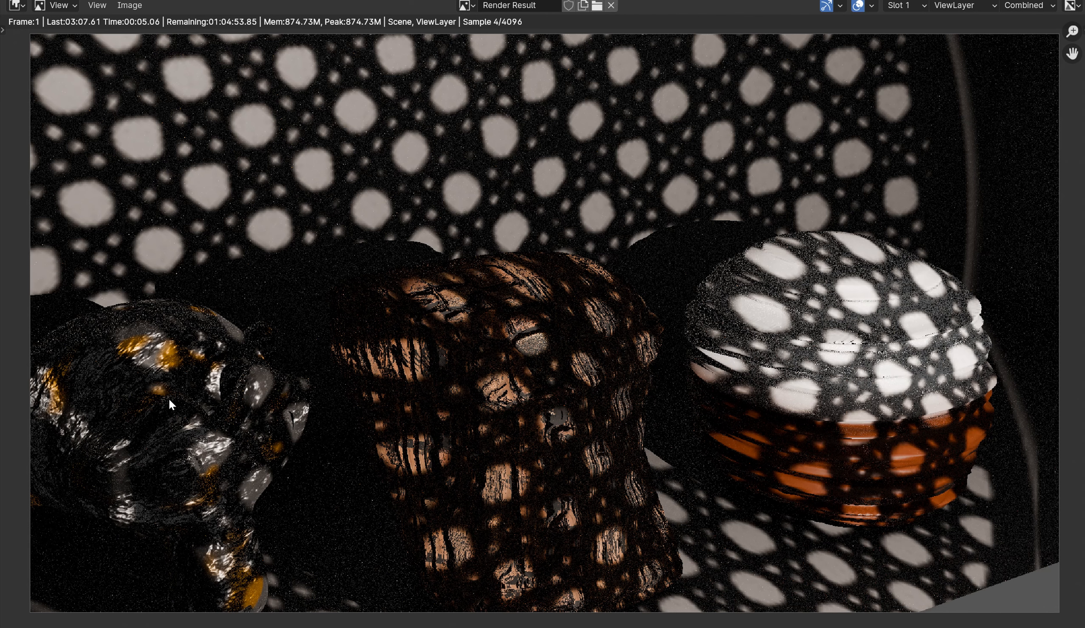
{"action": "key", "text": "alt+tab"}
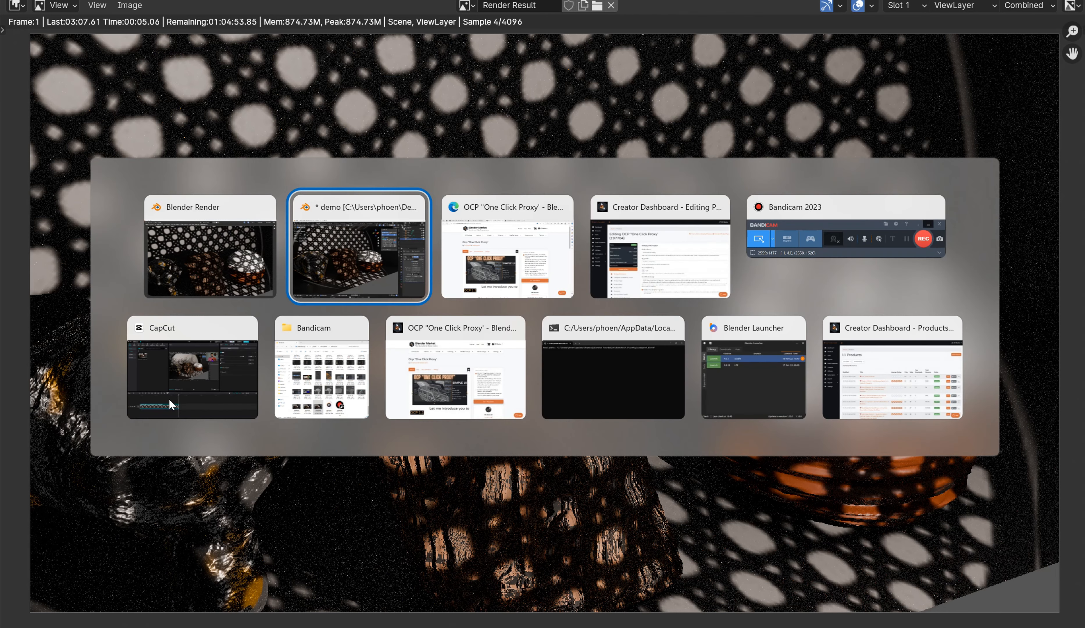
{"action": "left_click", "coordinate": [358, 245]}
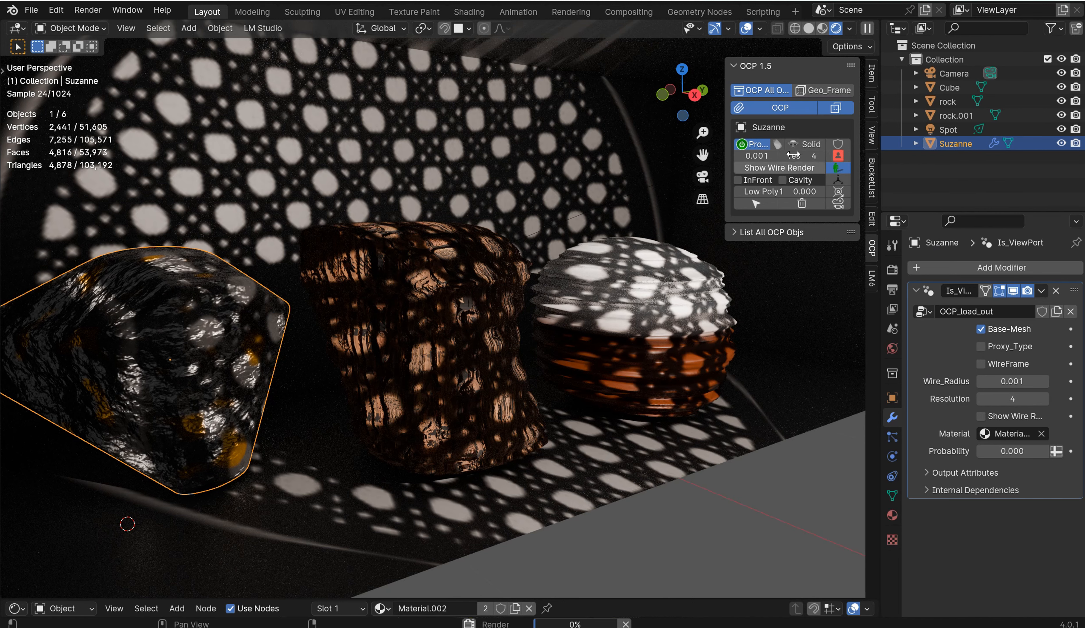
- Delete Suzanne's OCP proxy so her full detailed monkey mesh returns
{"action": "left_click", "coordinate": [982, 346]}
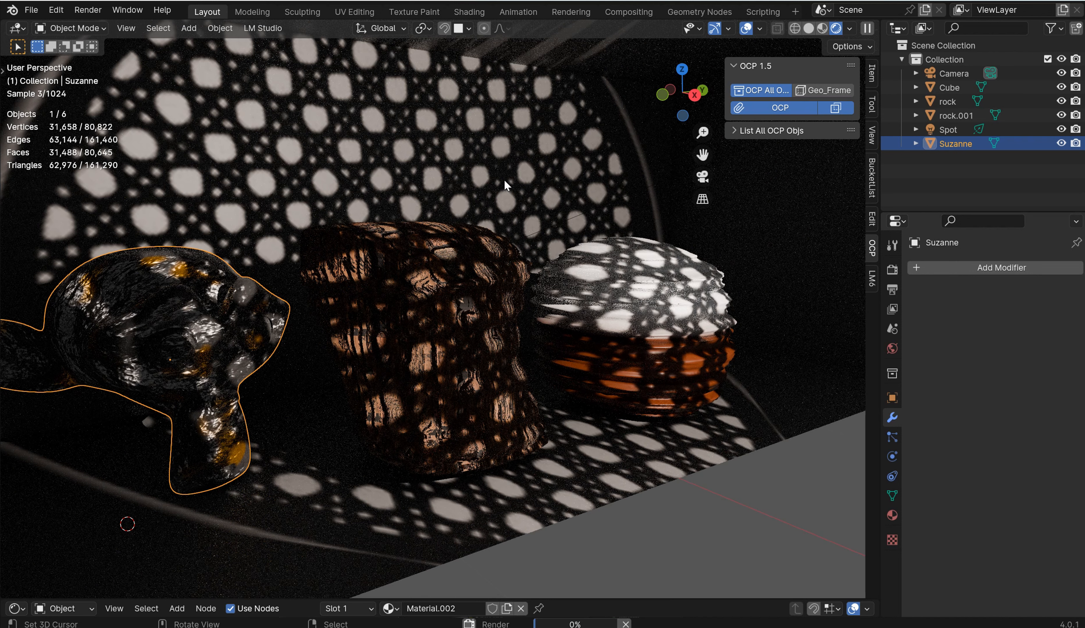
{"action": "mouse_move", "coordinate": [689, 138]}
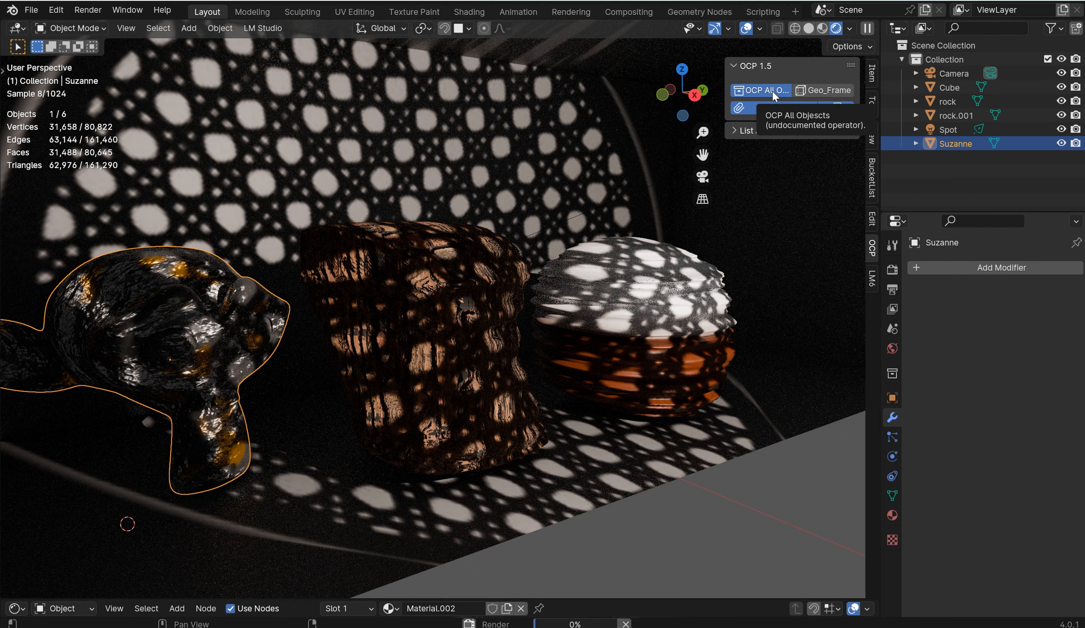
- Proxy all objects with OCP All Objects, checking them in Material Preview and Rendered shading
{"action": "left_click", "coordinate": [763, 90]}
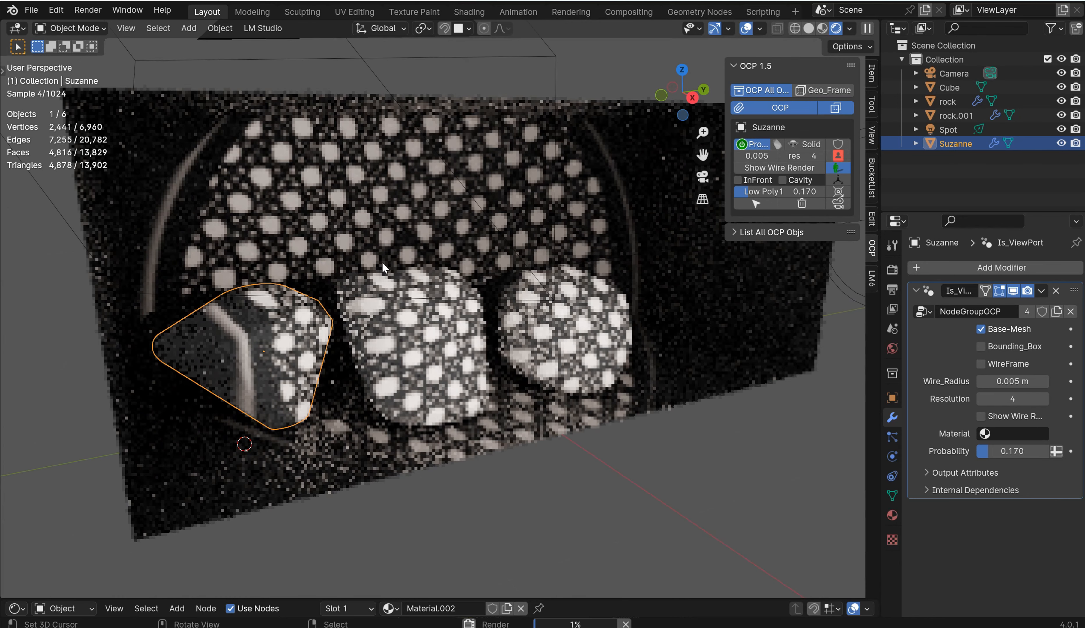
{"action": "left_click", "coordinate": [827, 29]}
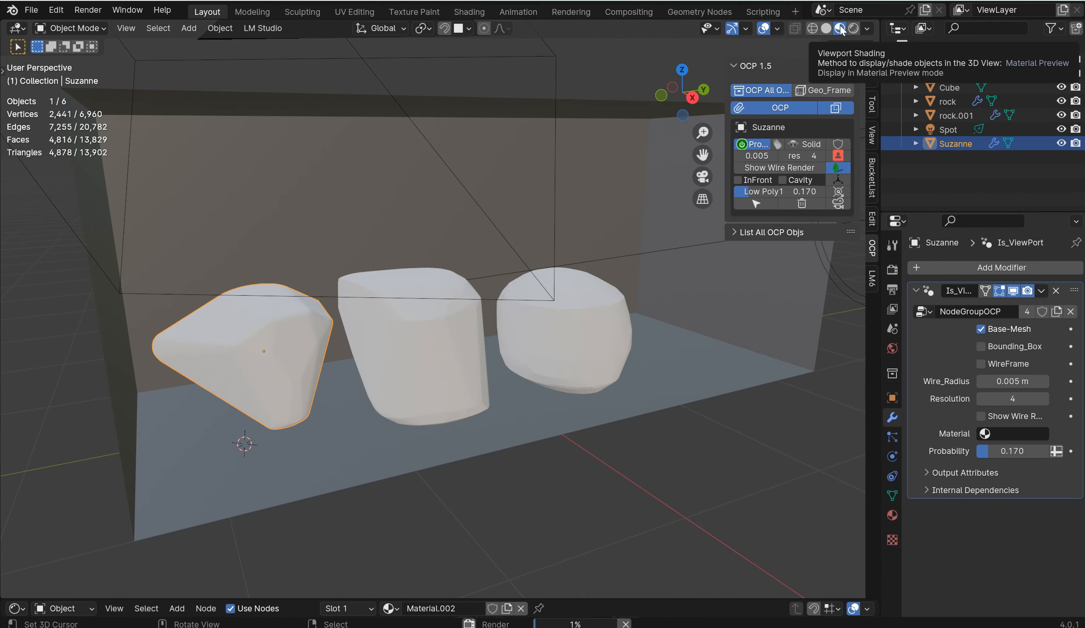
{"action": "left_click", "coordinate": [841, 29]}
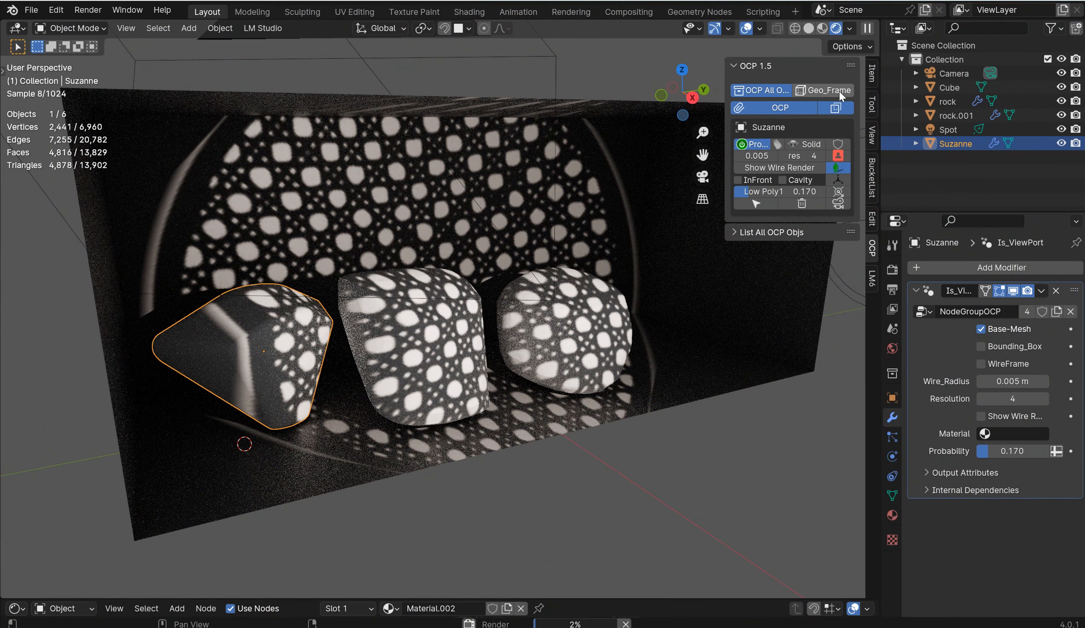
{"action": "mouse_move", "coordinate": [823, 90]}
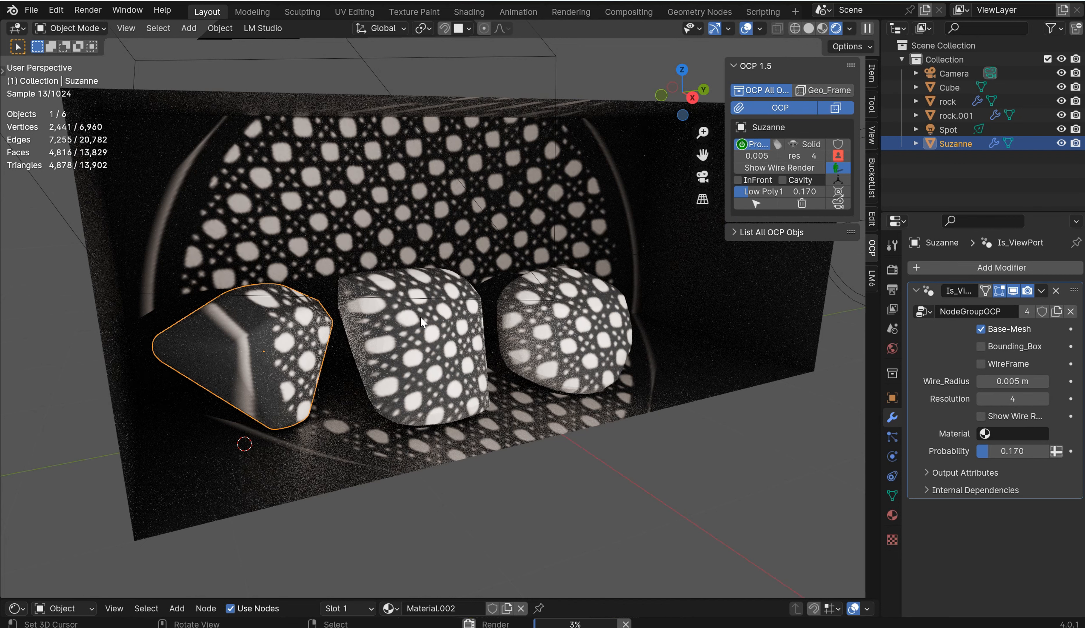
- Select the surrounding Cube to receive the Advanced_Wireframe modifier with 0.05 m radius
{"action": "left_click", "coordinate": [948, 87]}
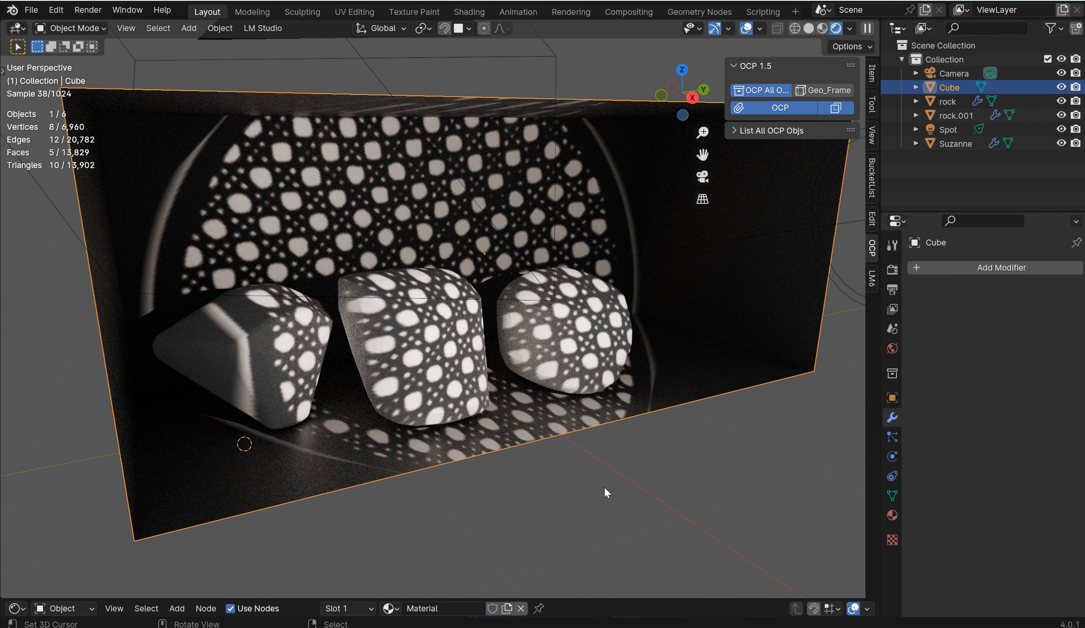
{"action": "mouse_move", "coordinate": [546, 419]}
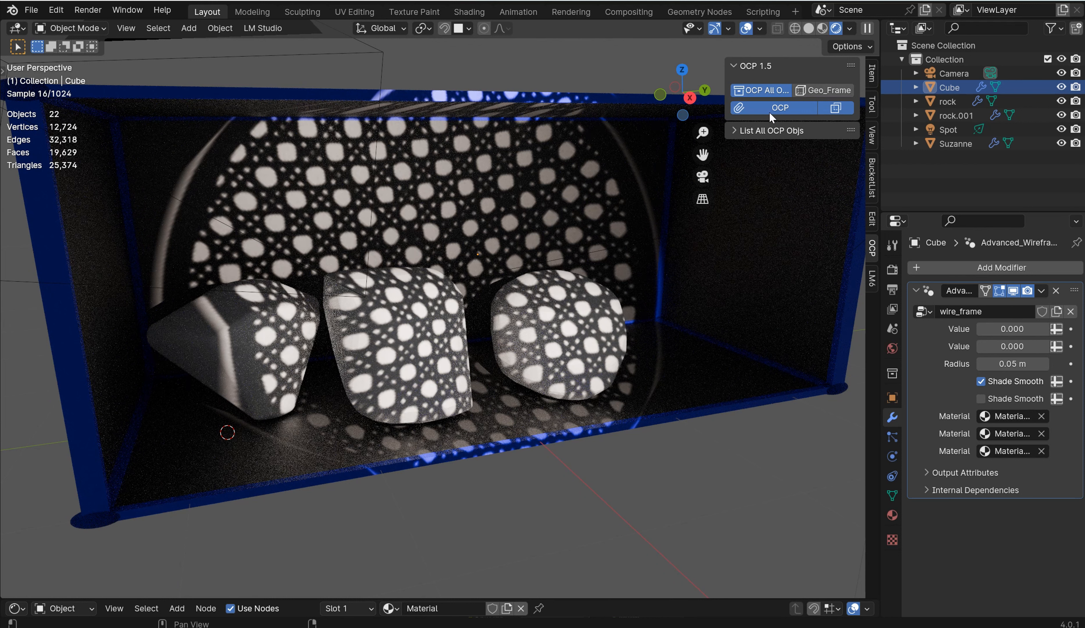
- Select rock.001 and enable Bounding_Box so it displays as a rectangular proxy
{"action": "left_click", "coordinate": [256, 352]}
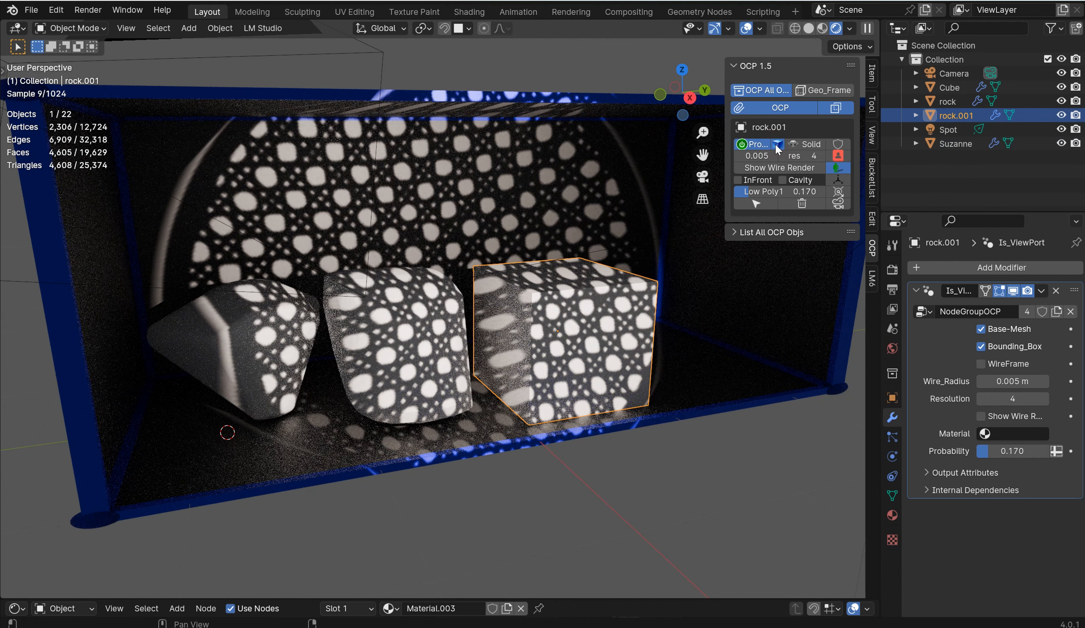
{"action": "left_click", "coordinate": [981, 328]}
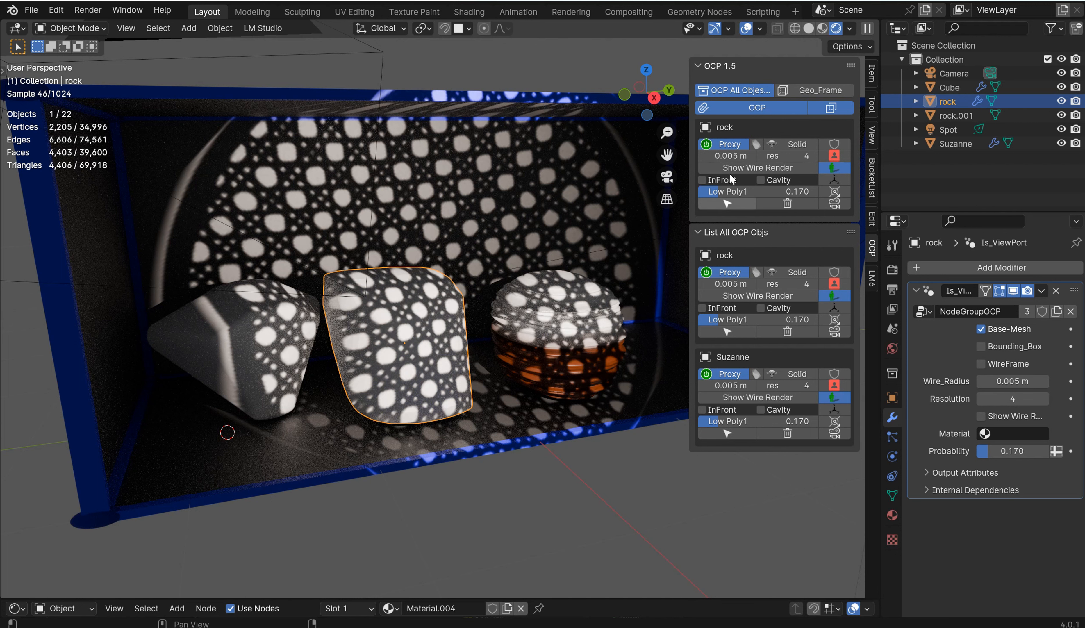
- Fold away the single-object OCP 1.5 panel, leaving rock and Suzanne listed as proxies
{"action": "left_click", "coordinate": [699, 65]}
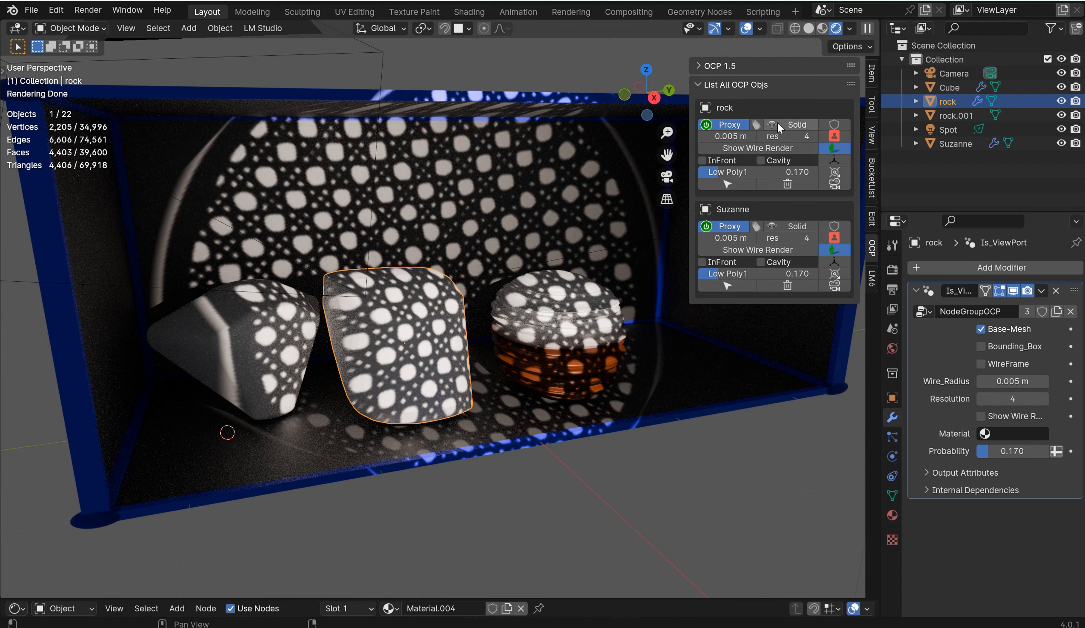
- Put the rock proxy in Wire mode with wire render and Low Poly1 0.000, viewed in Solid shading
{"action": "left_click", "coordinate": [796, 125]}
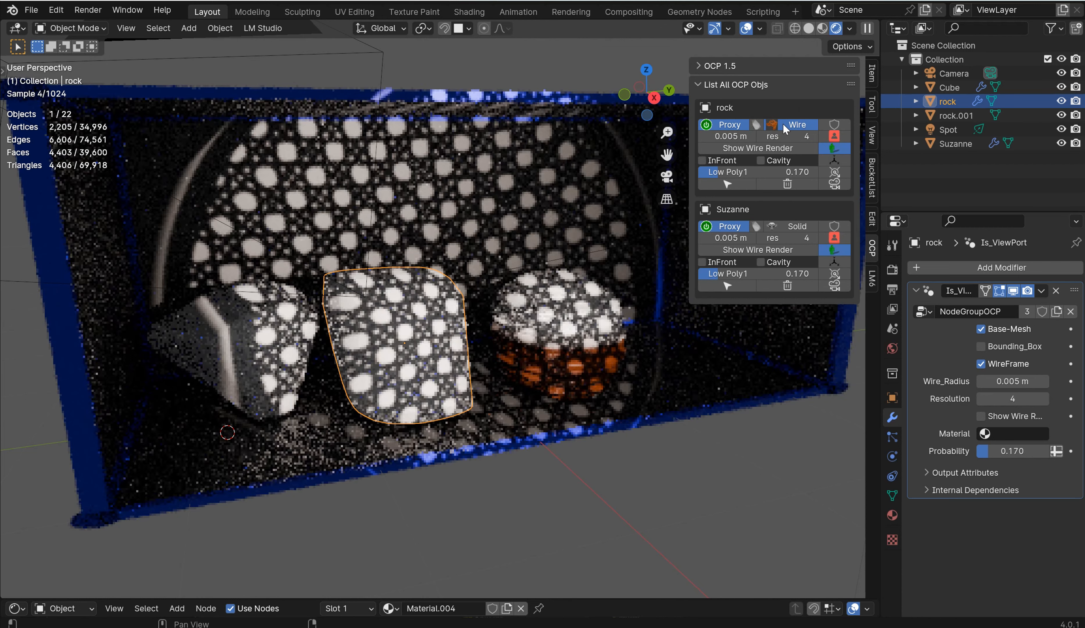
{"action": "left_click", "coordinate": [797, 124]}
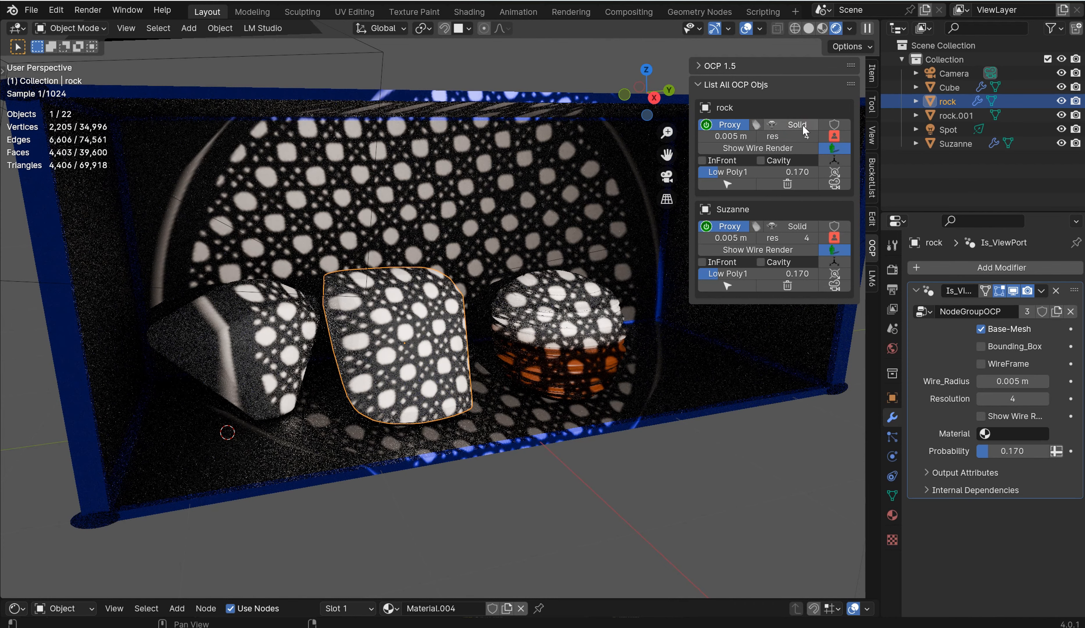
{"action": "left_click", "coordinate": [796, 125]}
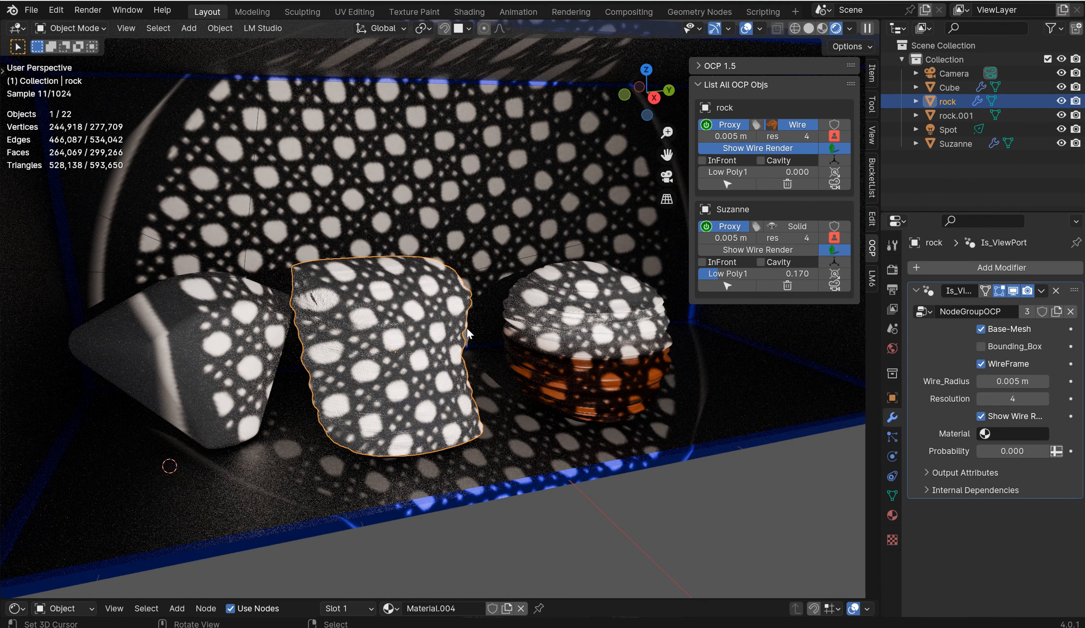
{"action": "left_click", "coordinate": [949, 88]}
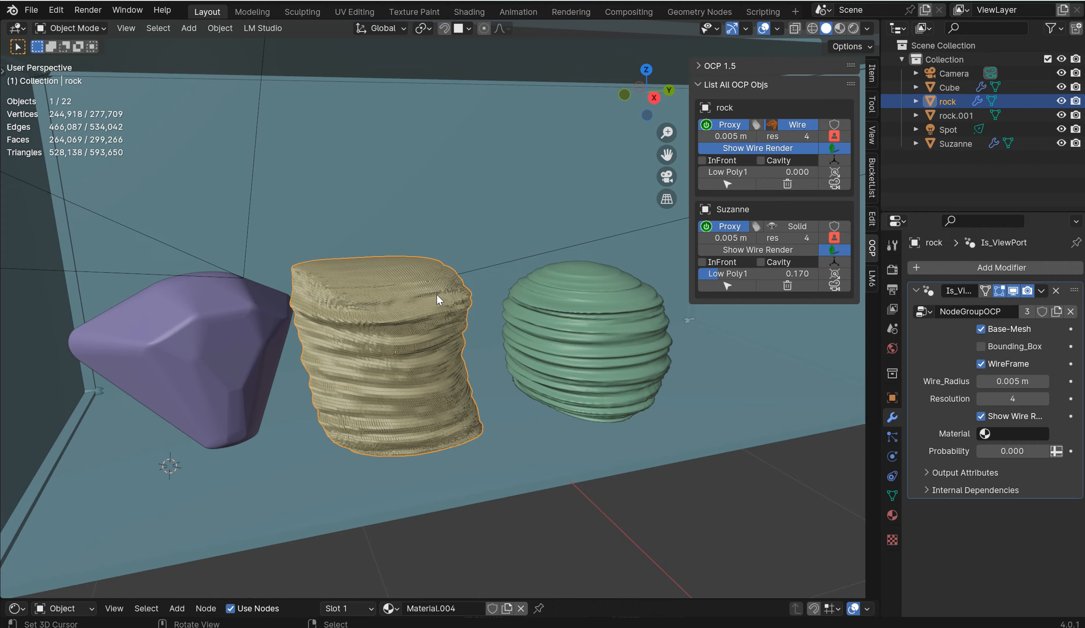
- Isolate the rock in local view and set its wire radius to 0.001 m with wire render off
{"action": "key", "text": "/"}
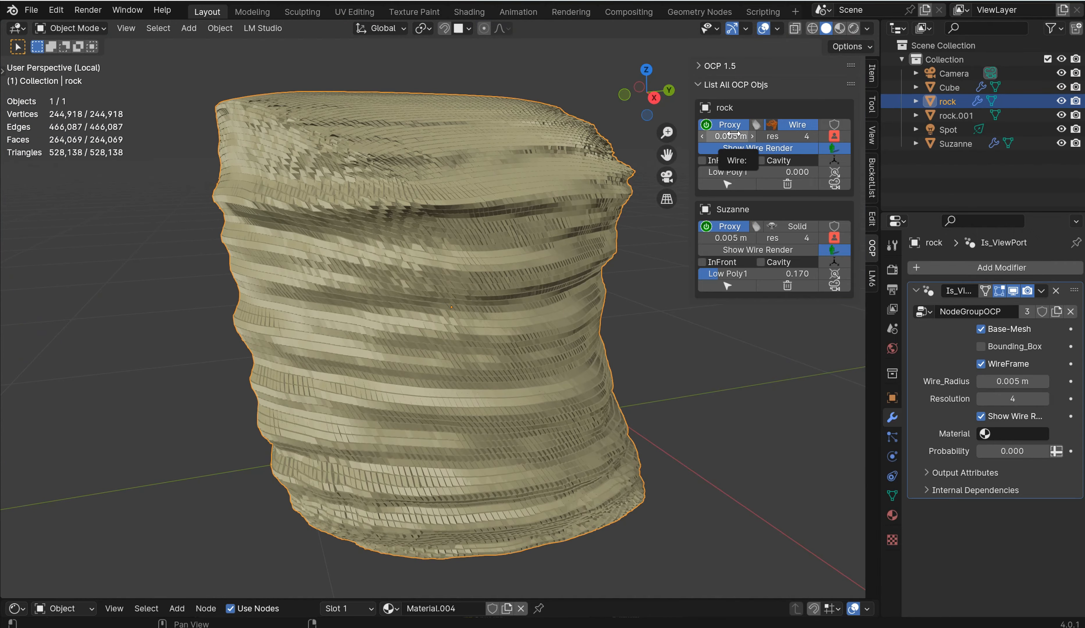
{"action": "left_click", "coordinate": [729, 136]}
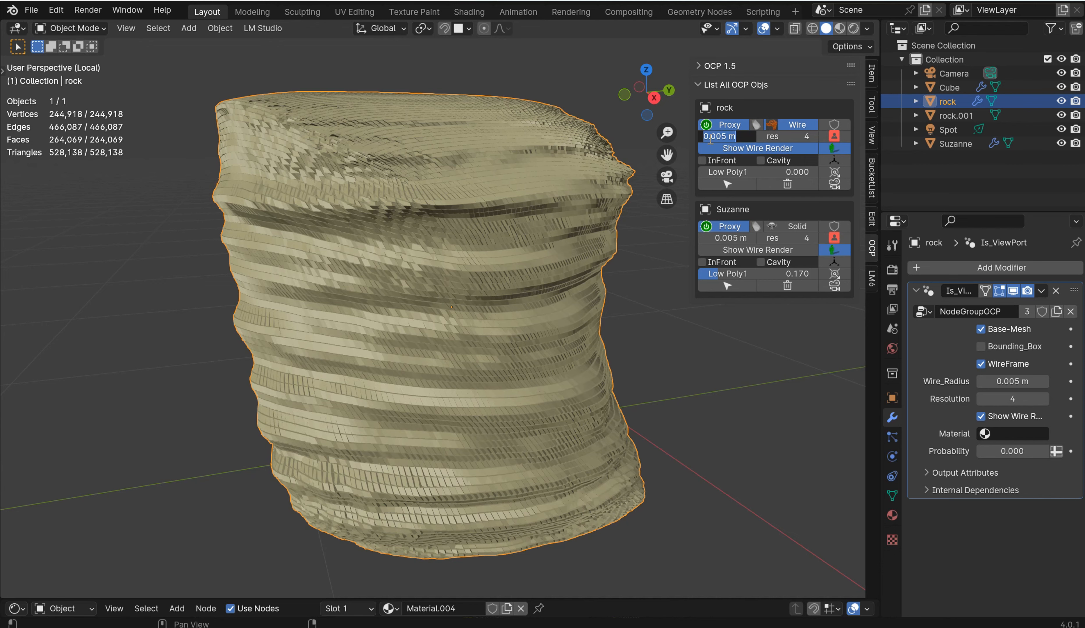
{"action": "double_click", "coordinate": [719, 136]}
{"action": "type", "text": "1"}
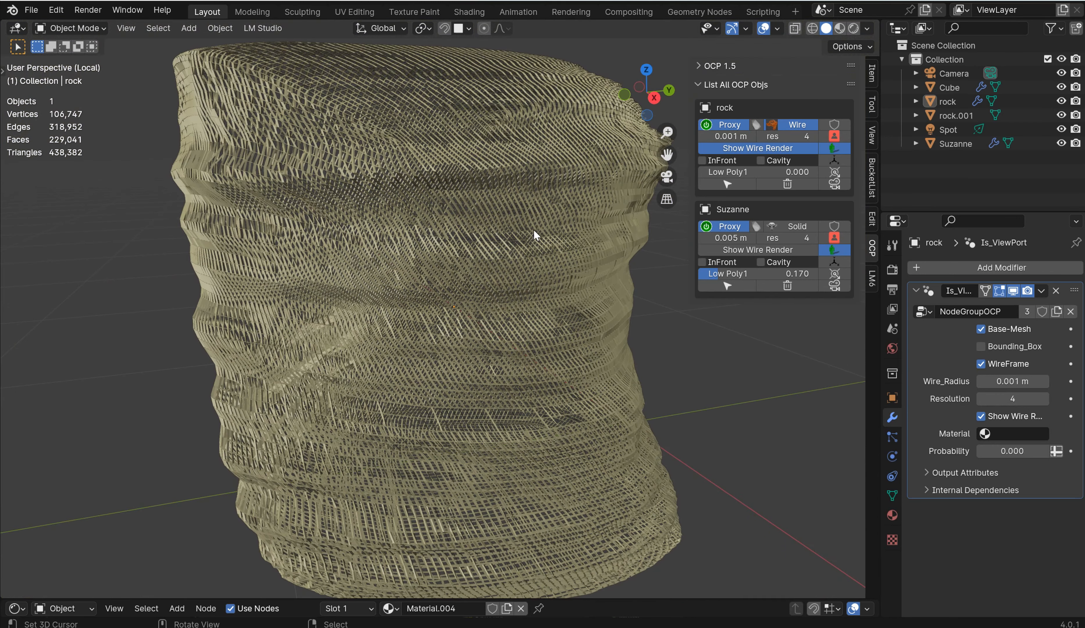
{"action": "left_click", "coordinate": [981, 416]}
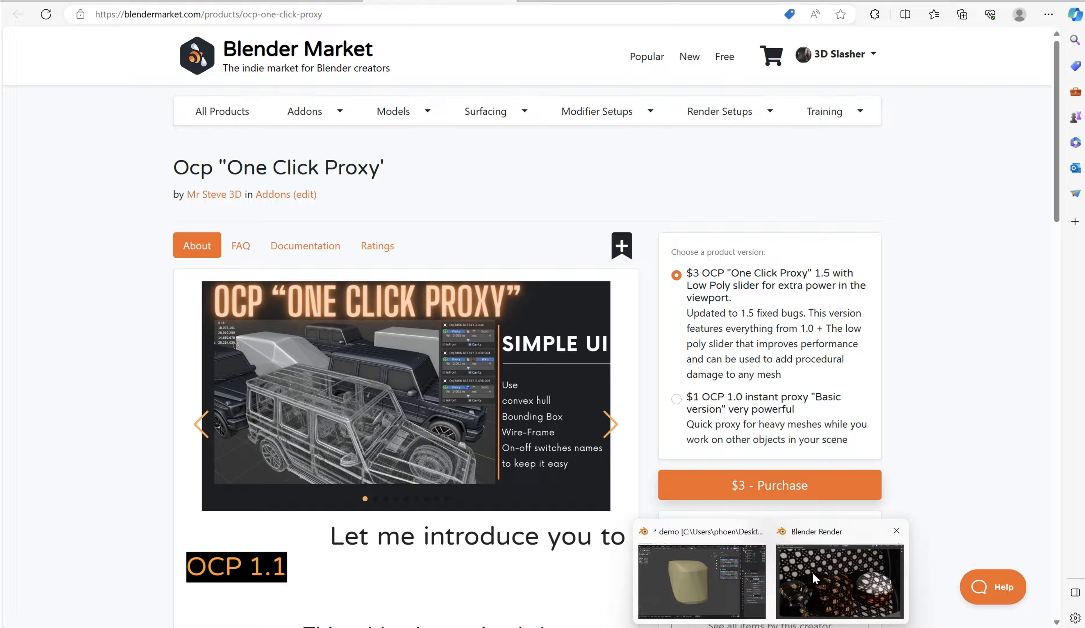
{"action": "left_click", "coordinate": [701, 581]}
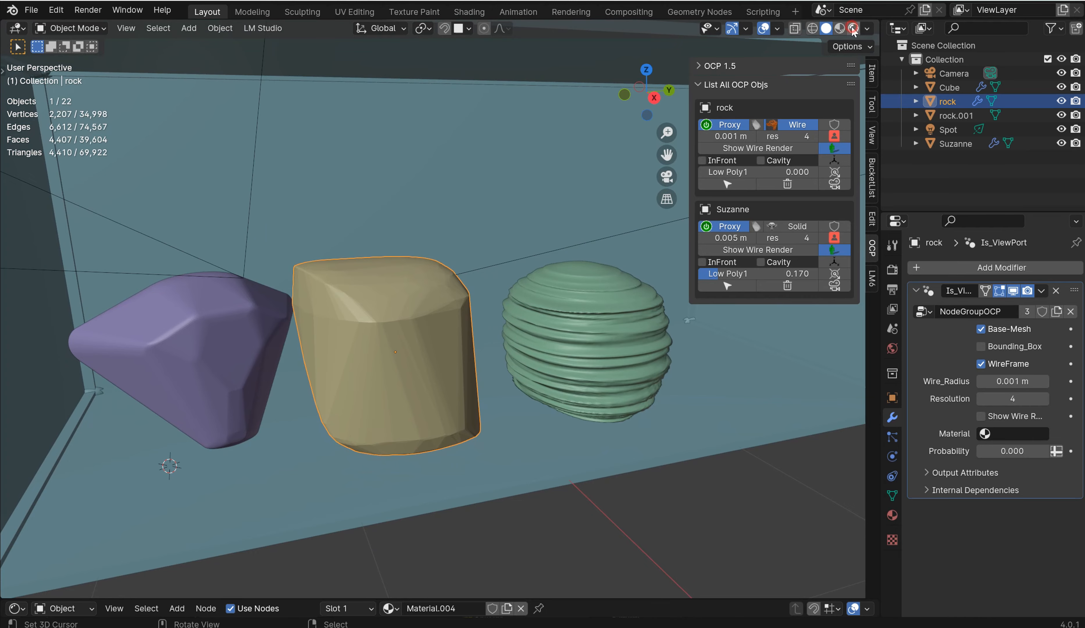
- Switch the rock proxy back to Solid display and adjust Suzanne's low-poly slider to 0.000
{"action": "left_click", "coordinate": [838, 29]}
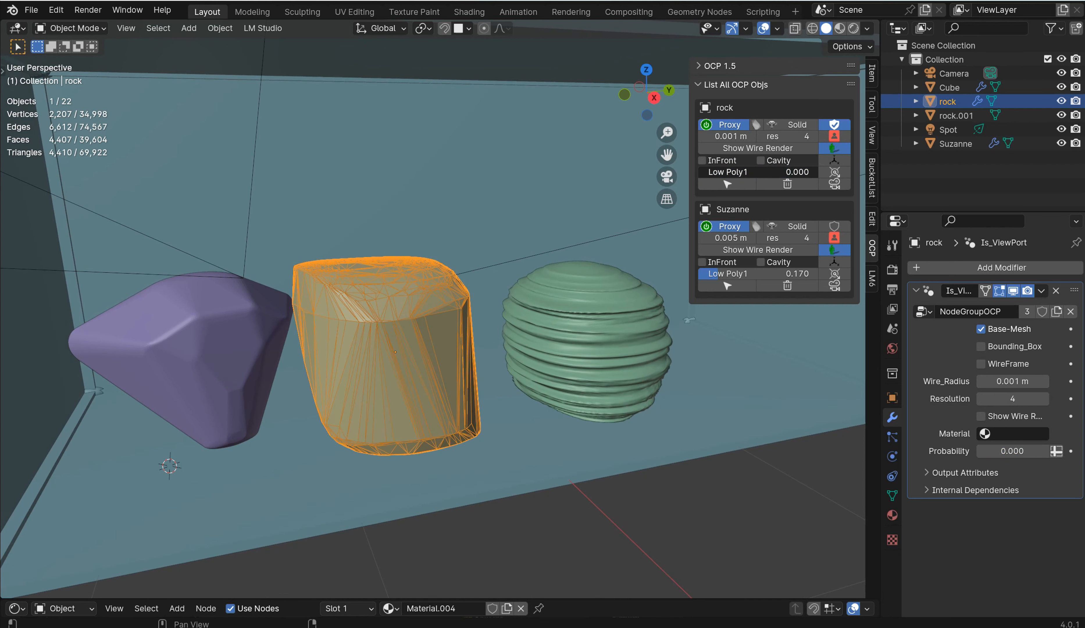
{"action": "left_click_drag", "start_coordinate": [760, 274], "coordinate": [727, 274]}
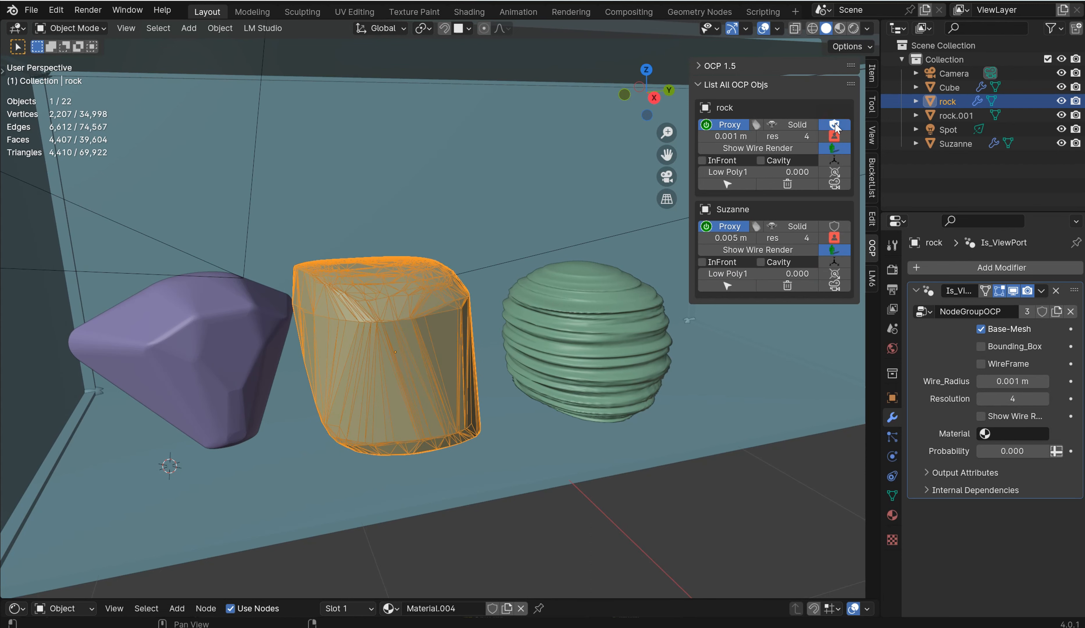
- Toggle the proxy display option off for the rock and on for Suzanne in the OCP list
{"action": "left_click", "coordinate": [835, 135]}
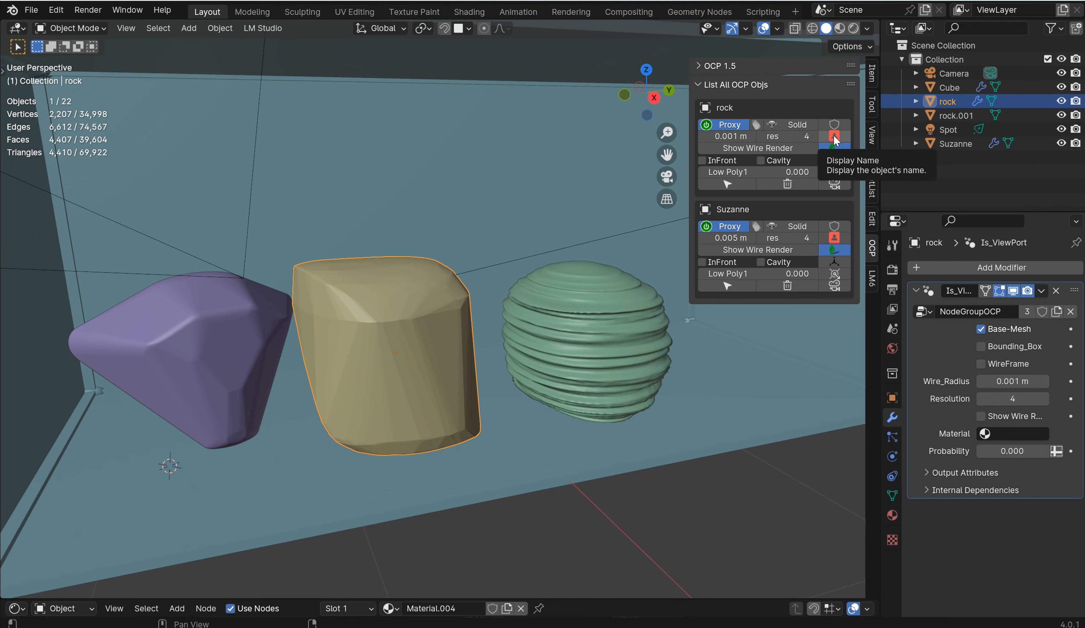
{"action": "left_click", "coordinate": [834, 135]}
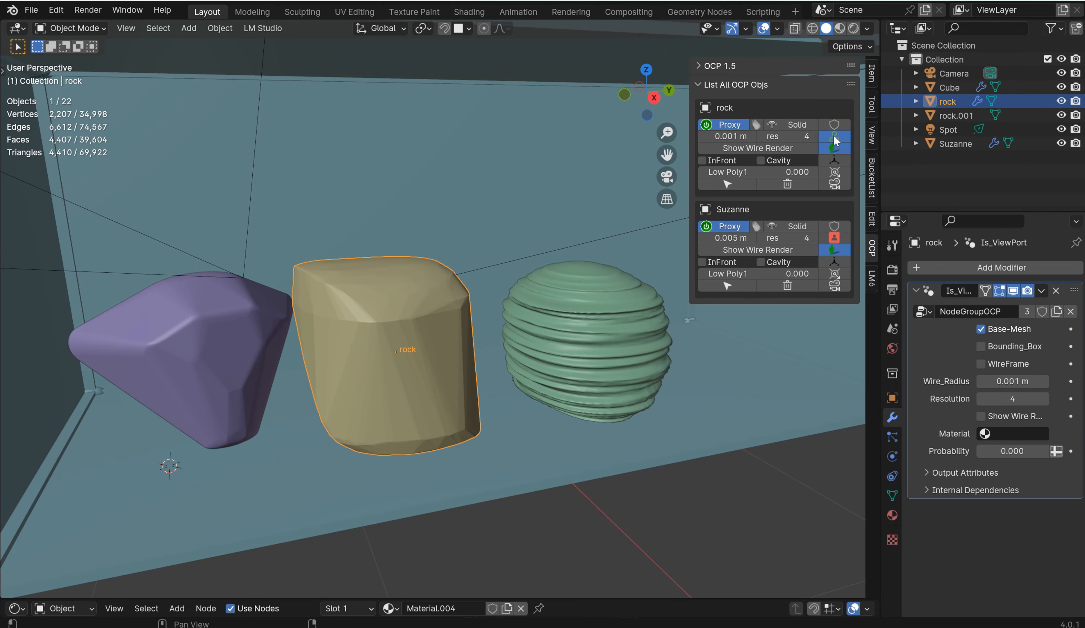
{"action": "mouse_move", "coordinate": [727, 238]}
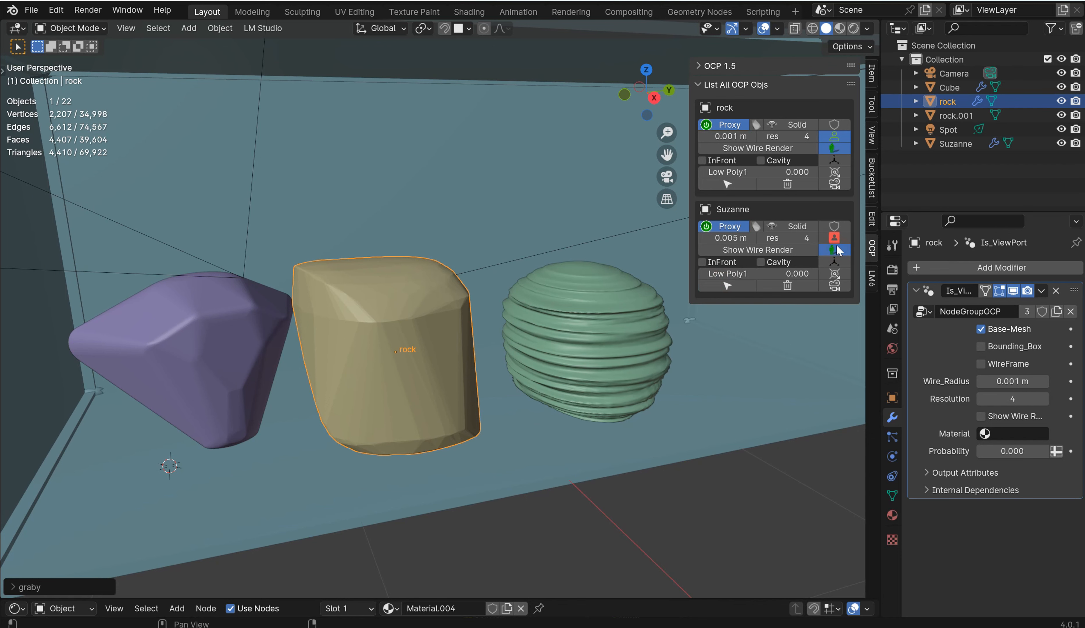
{"action": "left_click", "coordinate": [833, 237]}
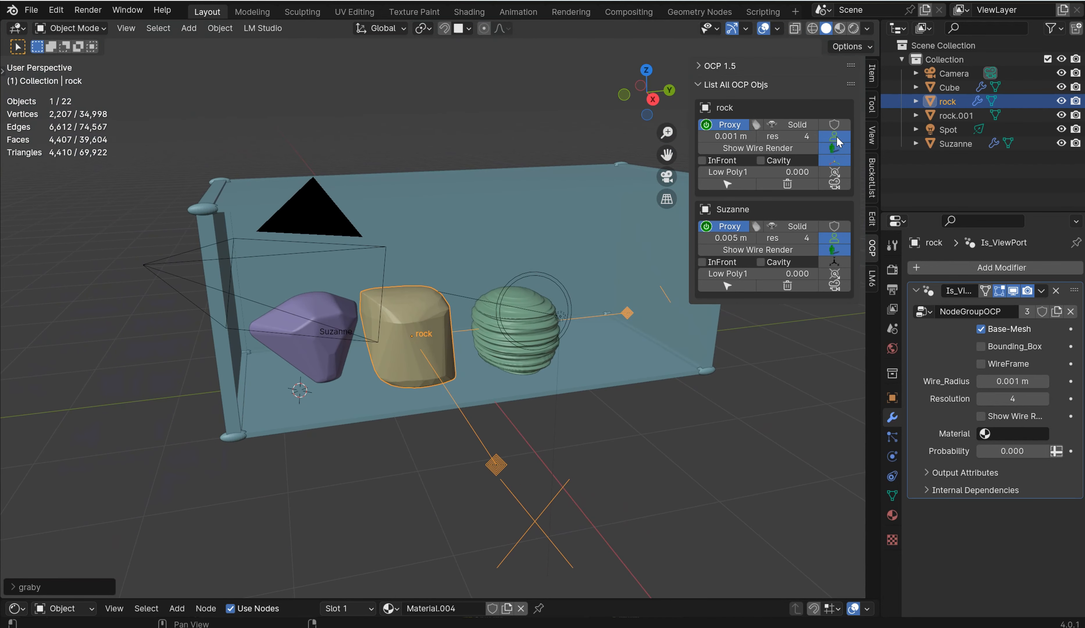
{"action": "left_click", "coordinate": [834, 135]}
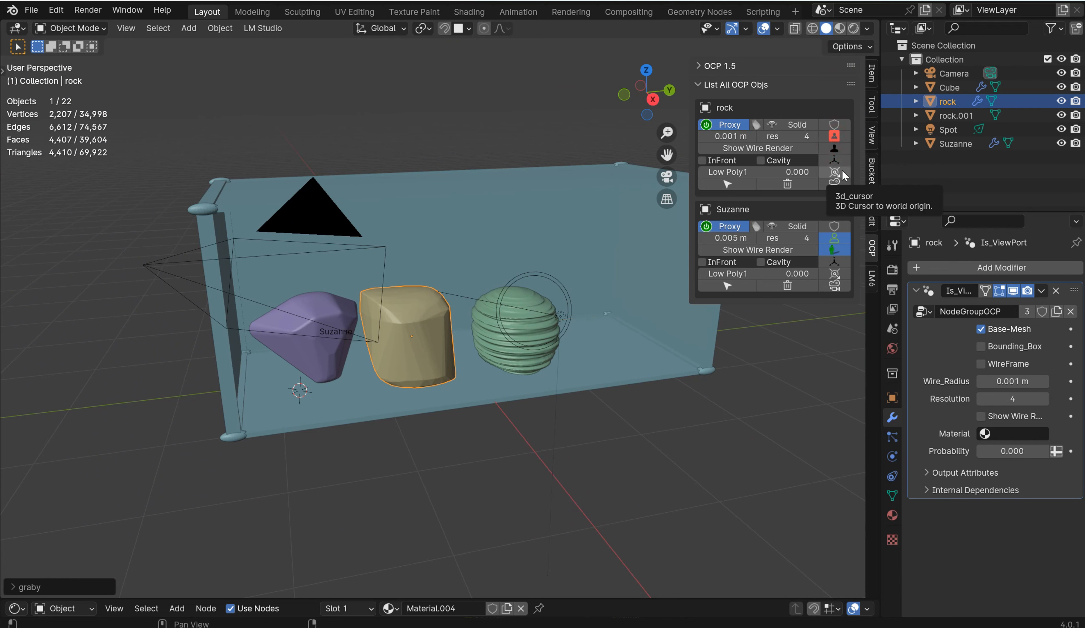
{"action": "mouse_move", "coordinate": [397, 401]}
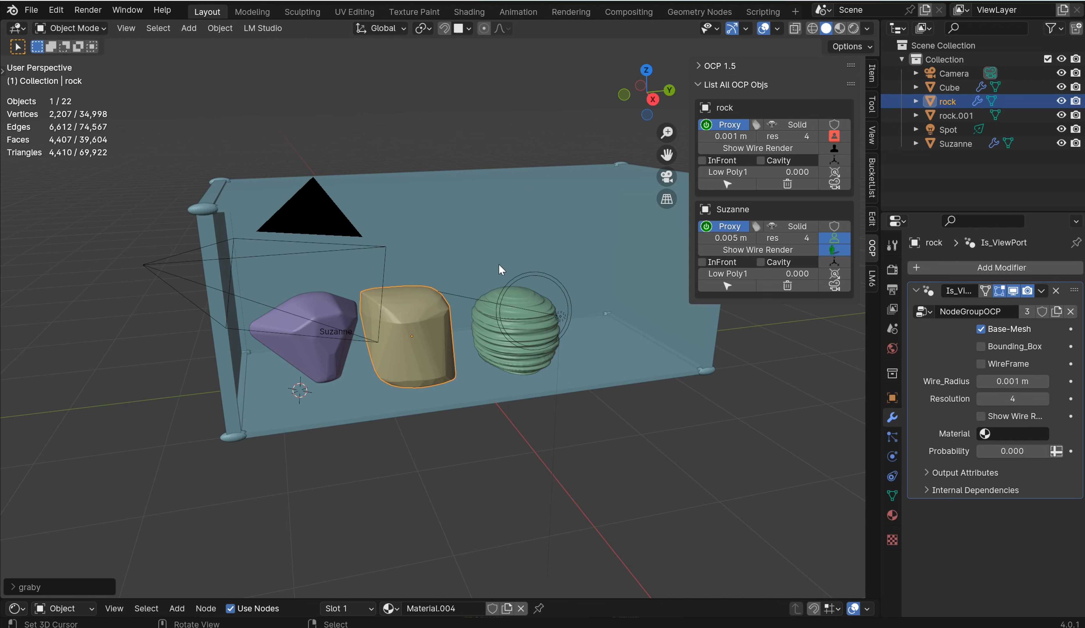
- Snap the 3D cursor to the world origin via Shift+S and the OCP 3d_cursor button
{"action": "key", "text": "shift+s"}
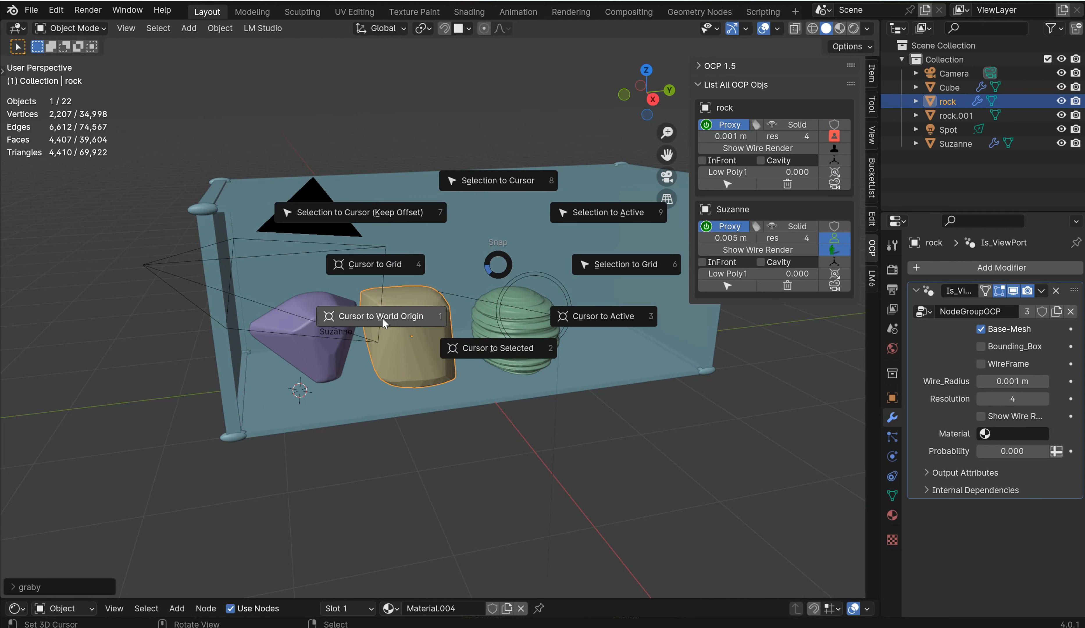
{"action": "left_click", "coordinate": [379, 316]}
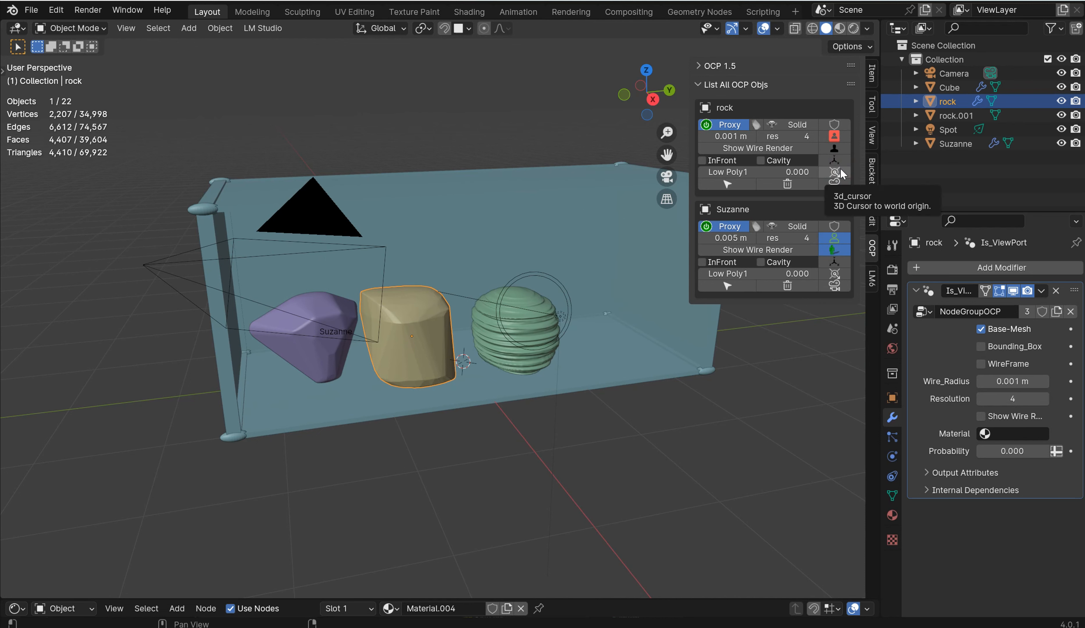
{"action": "left_click", "coordinate": [835, 172]}
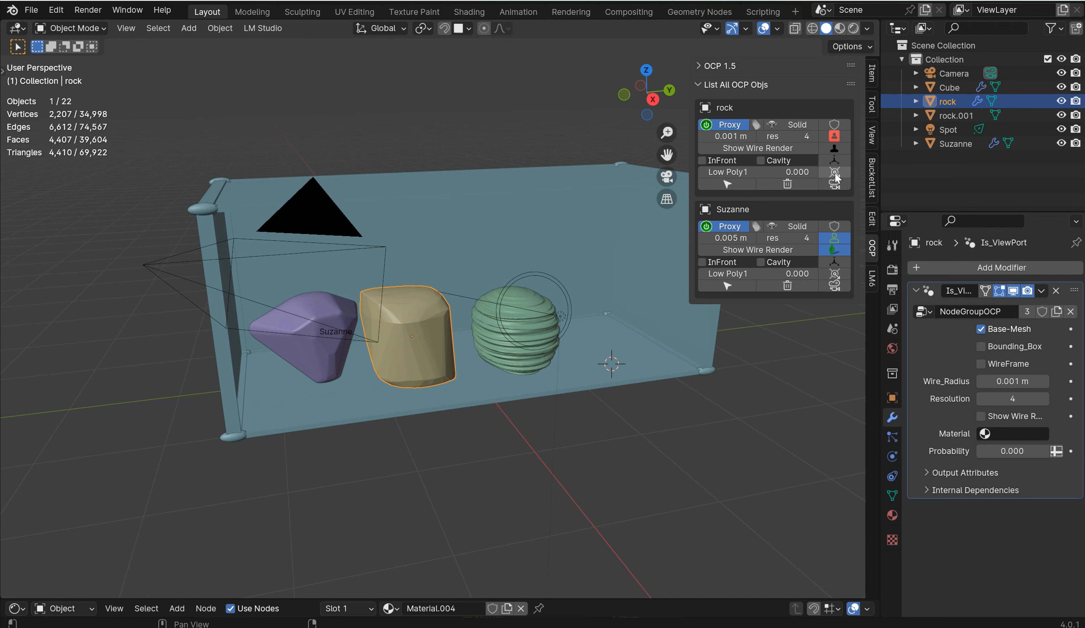
{"action": "left_click", "coordinate": [265, 464]}
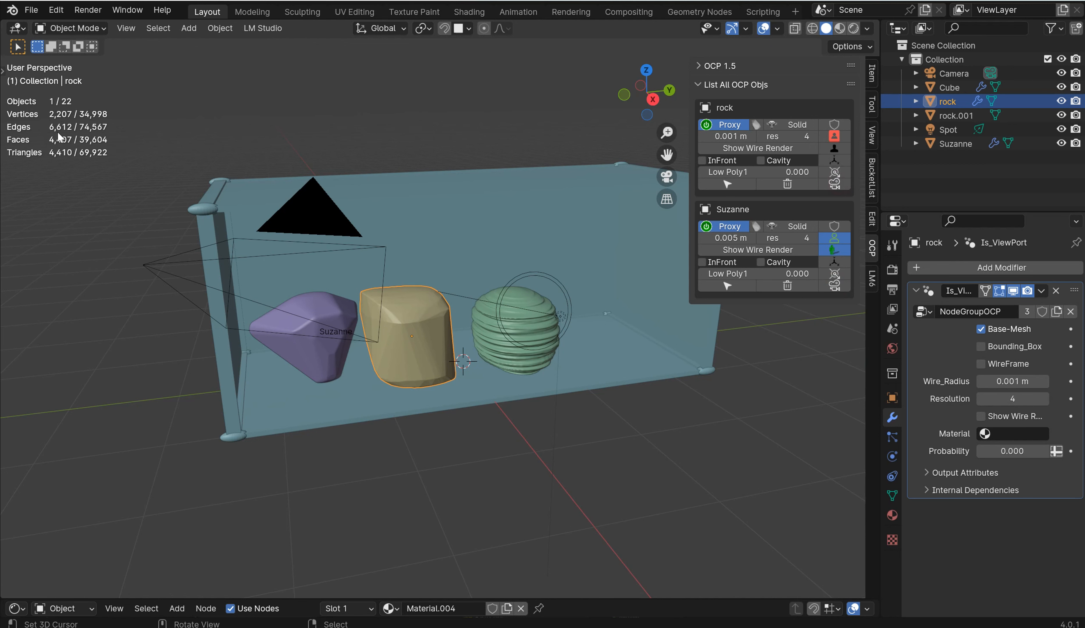
- Enable Cavity shading on the rock and Suzanne proxies and orbit to view them
{"action": "left_click", "coordinate": [761, 160]}
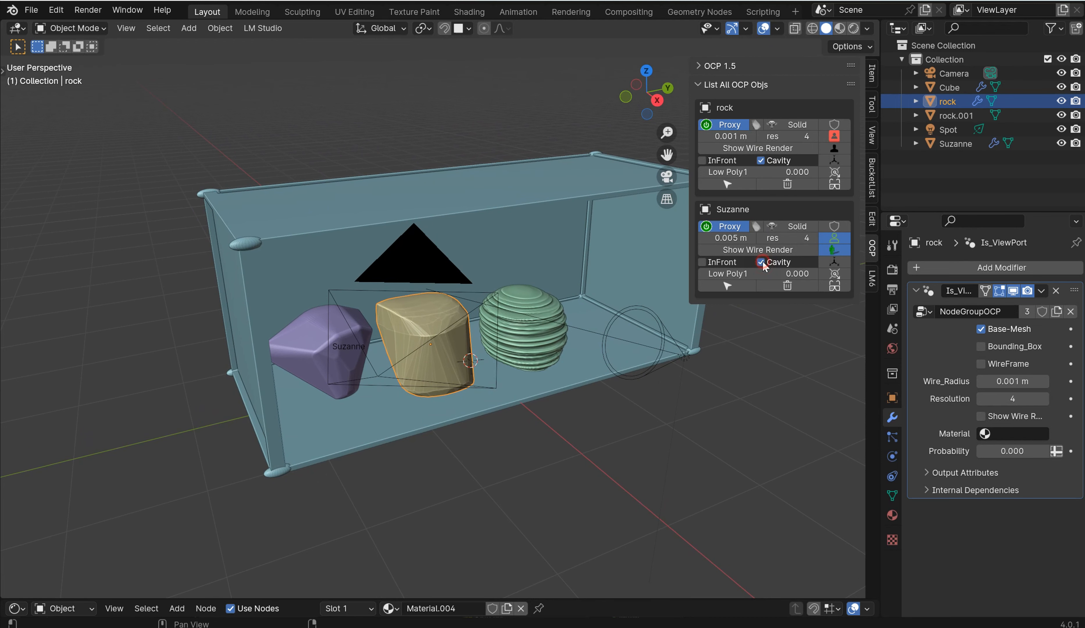
{"action": "left_click", "coordinate": [761, 262]}
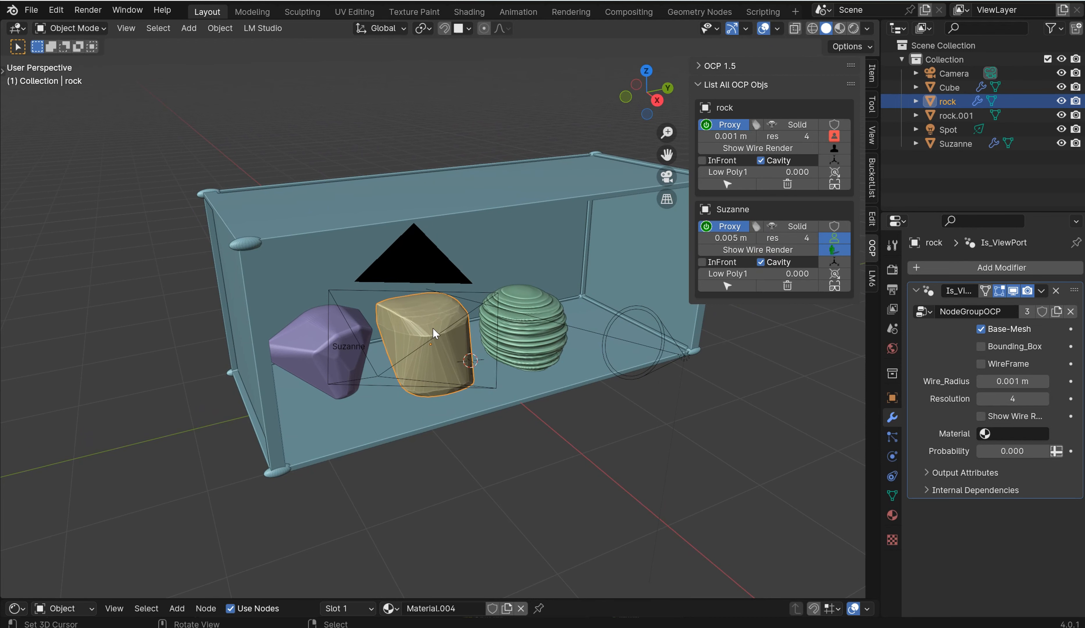
{"action": "left_click_drag", "start_coordinate": [436, 332], "coordinate": [506, 308]}
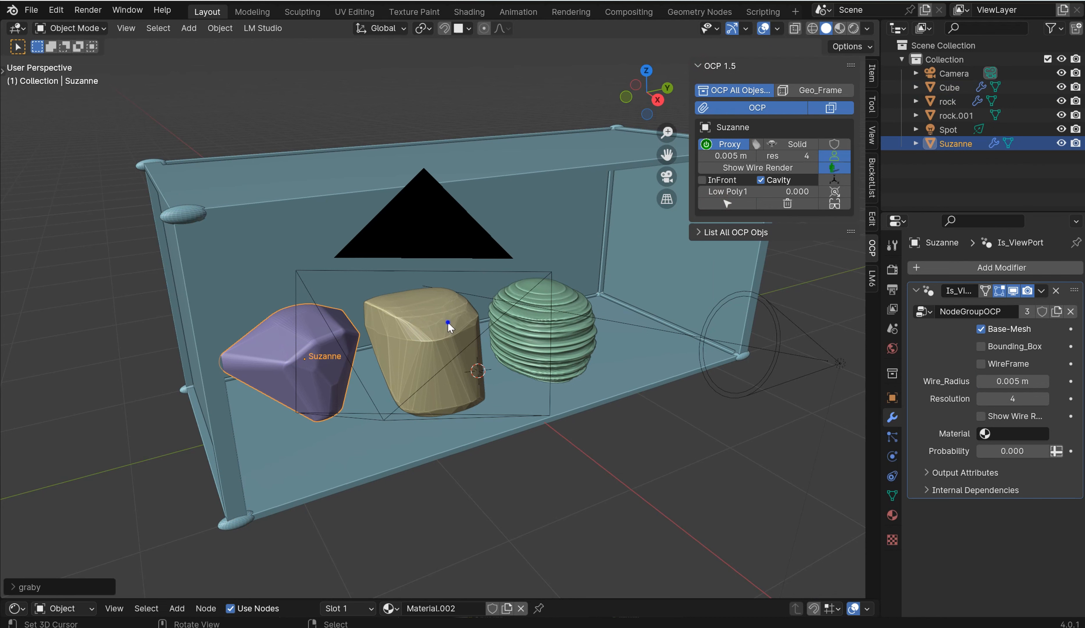
- Remove the proxy setup, re-proxy all scene objects with Low Poly 0.170, and select the rock
{"action": "left_click", "coordinate": [429, 339]}
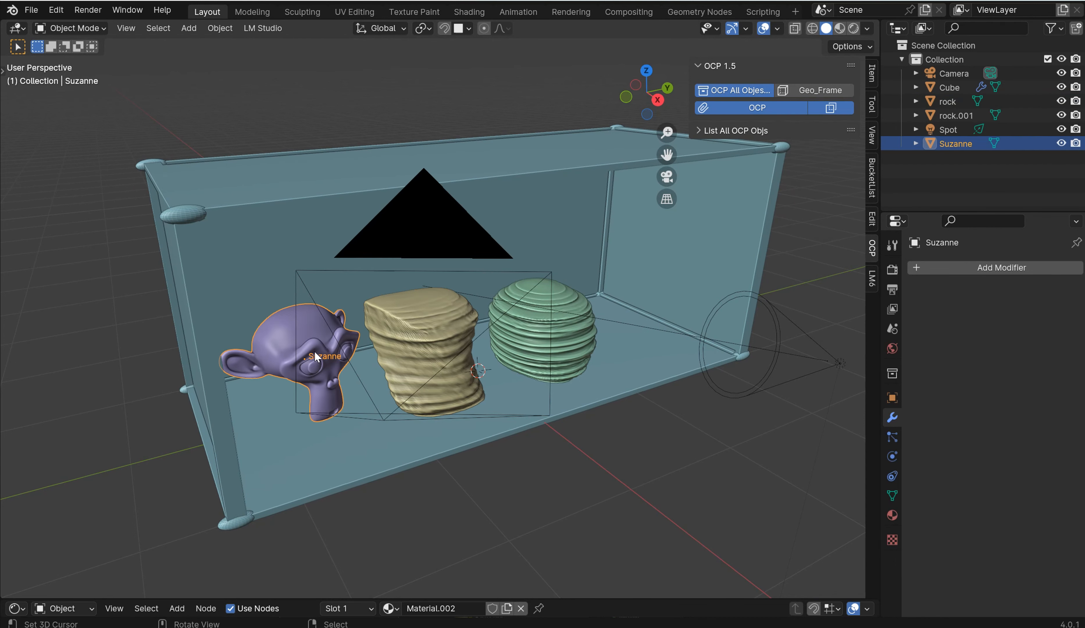
{"action": "left_click", "coordinate": [948, 87]}
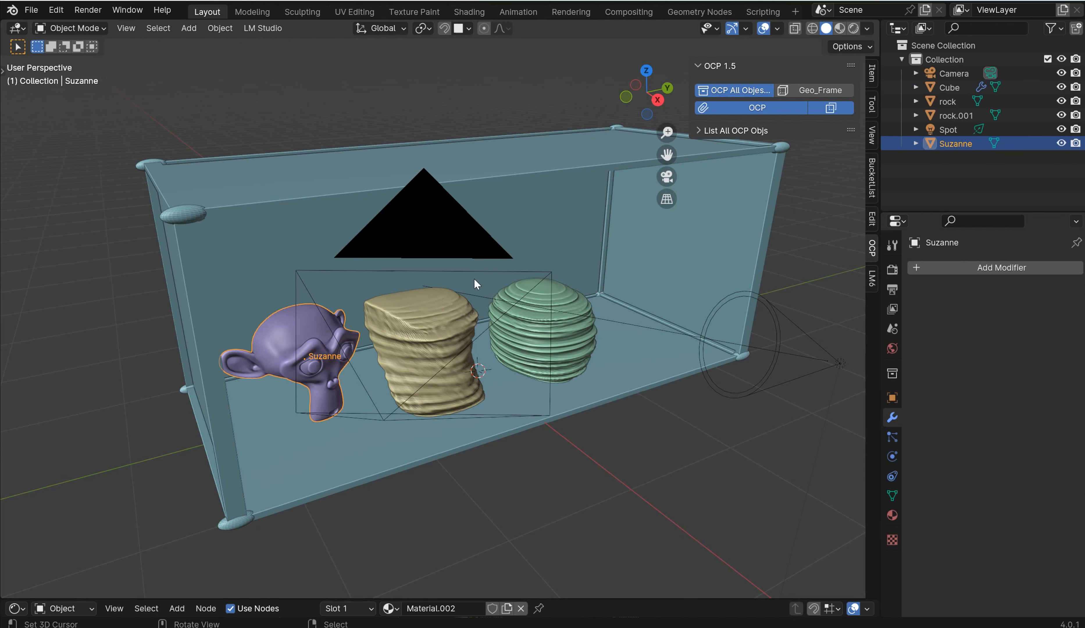
{"action": "mouse_move", "coordinate": [588, 192]}
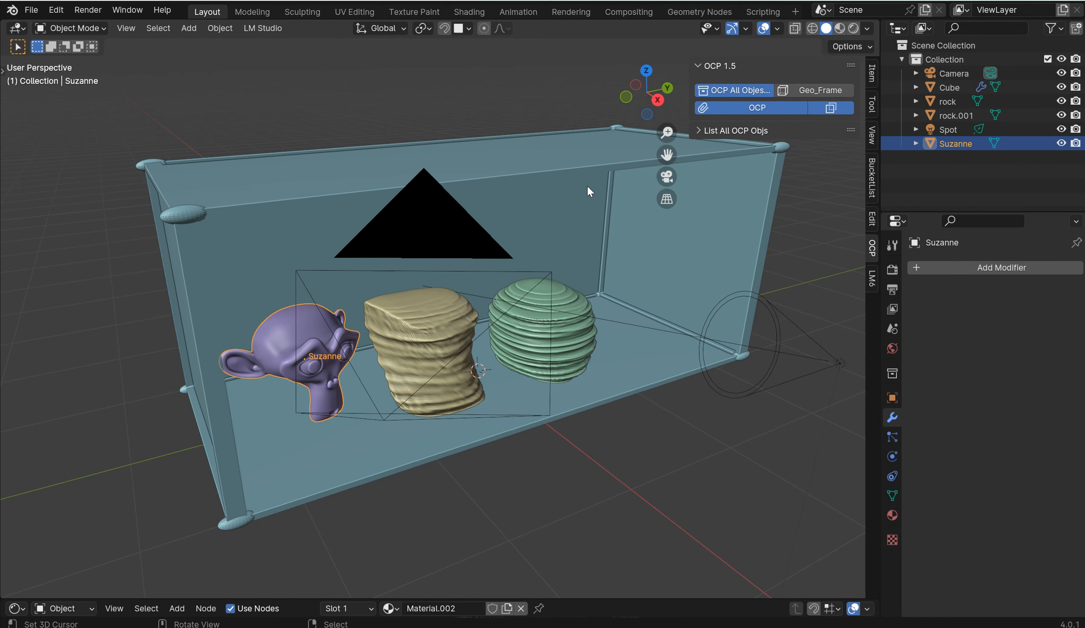
{"action": "mouse_move", "coordinate": [565, 222]}
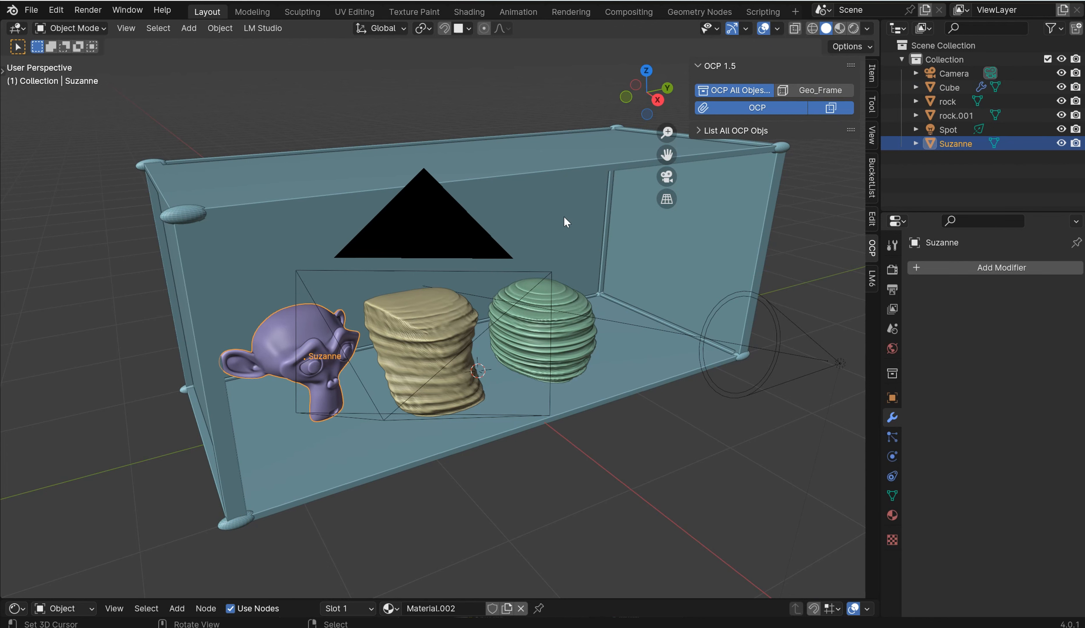
{"action": "left_click", "coordinate": [737, 90]}
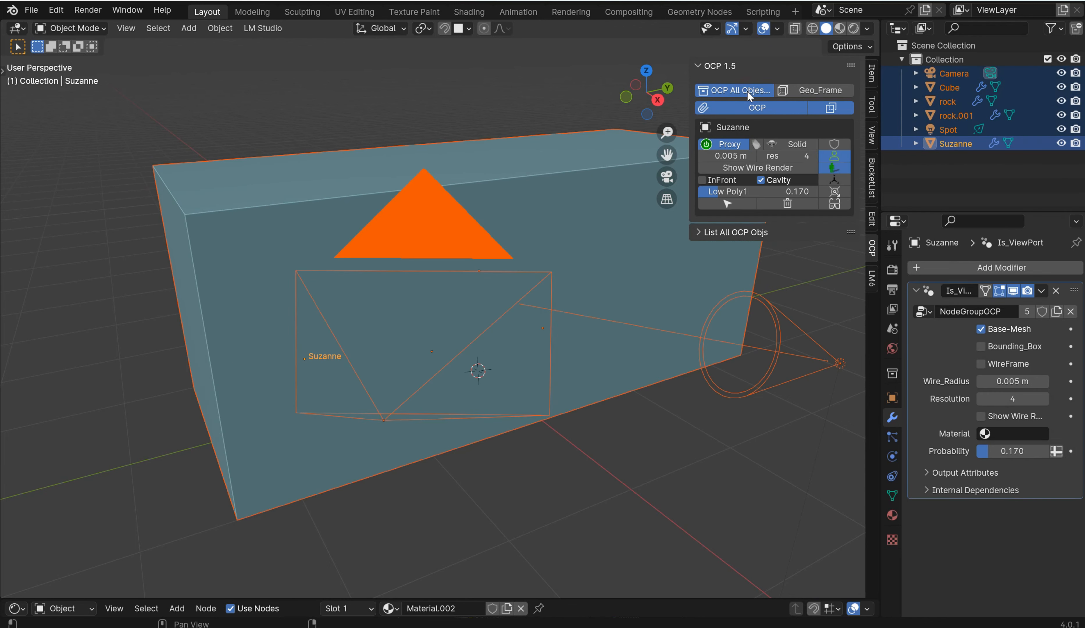
{"action": "left_click", "coordinate": [947, 88]}
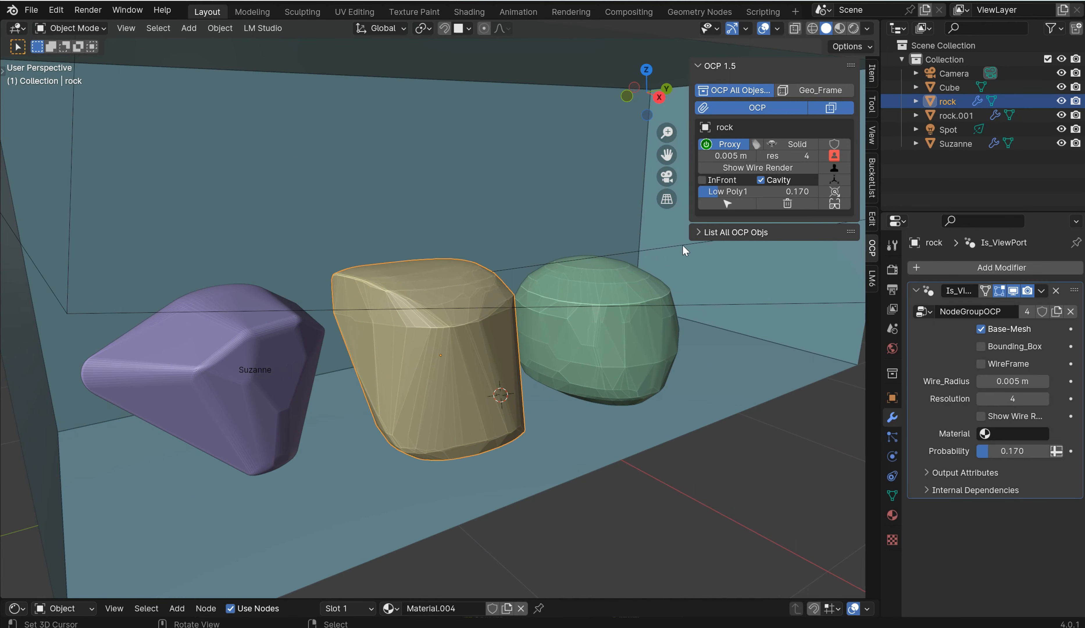
- Expand List All OCP Objs, enable InFront on the rock, then select the surrounding Cube
{"action": "left_click", "coordinate": [735, 232]}
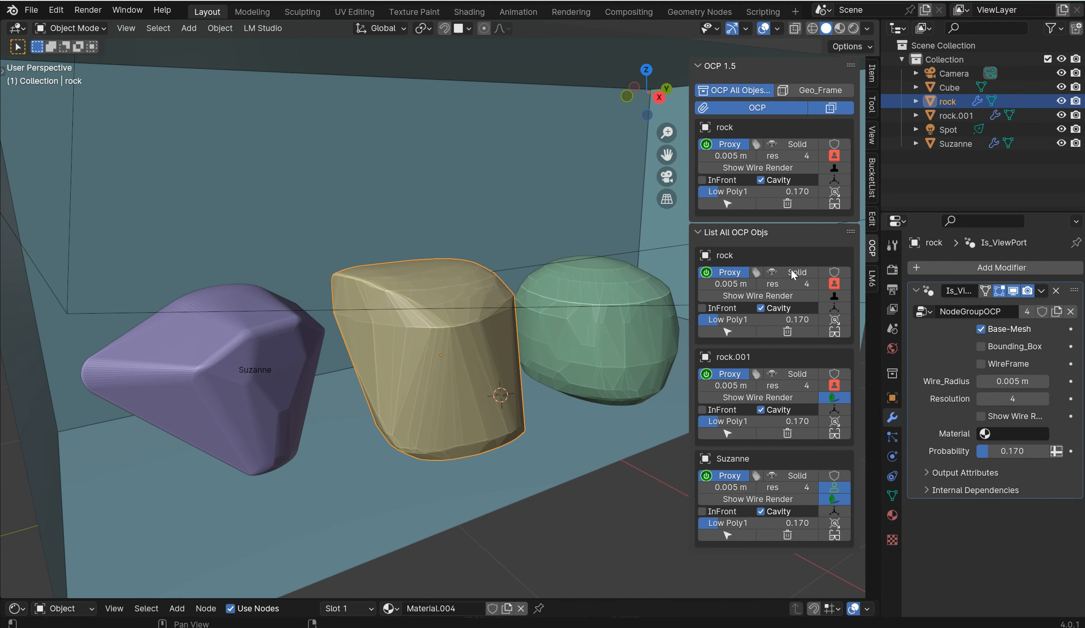
{"action": "mouse_move", "coordinate": [600, 291]}
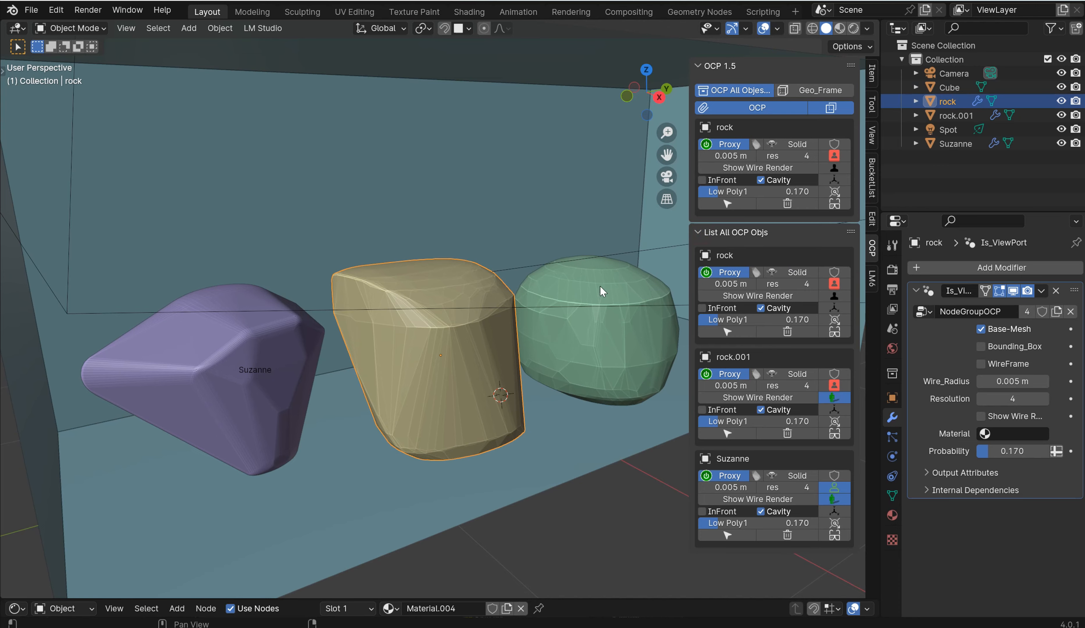
{"action": "left_click_drag", "start_coordinate": [600, 290], "coordinate": [503, 326]}
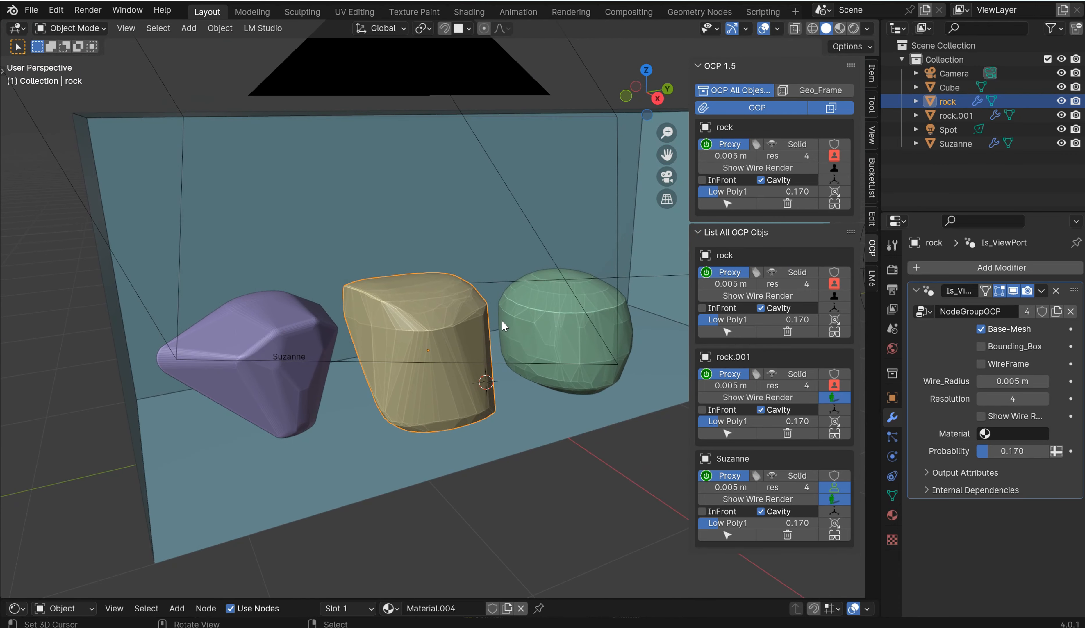
{"action": "left_click", "coordinate": [954, 143]}
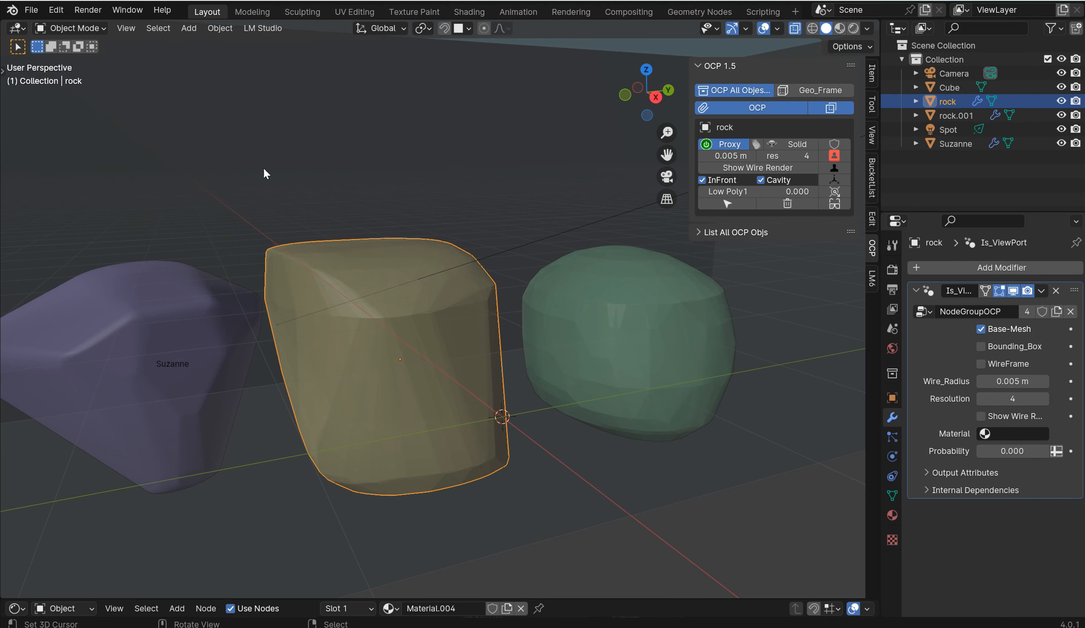
{"action": "left_click", "coordinate": [948, 87]}
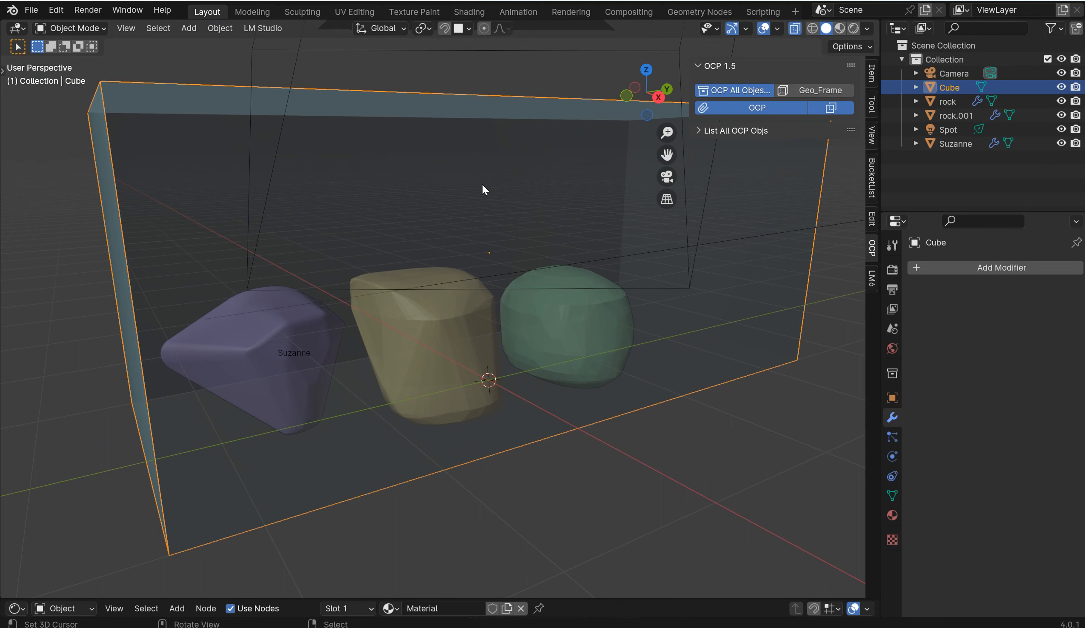
{"action": "mouse_move", "coordinate": [495, 193]}
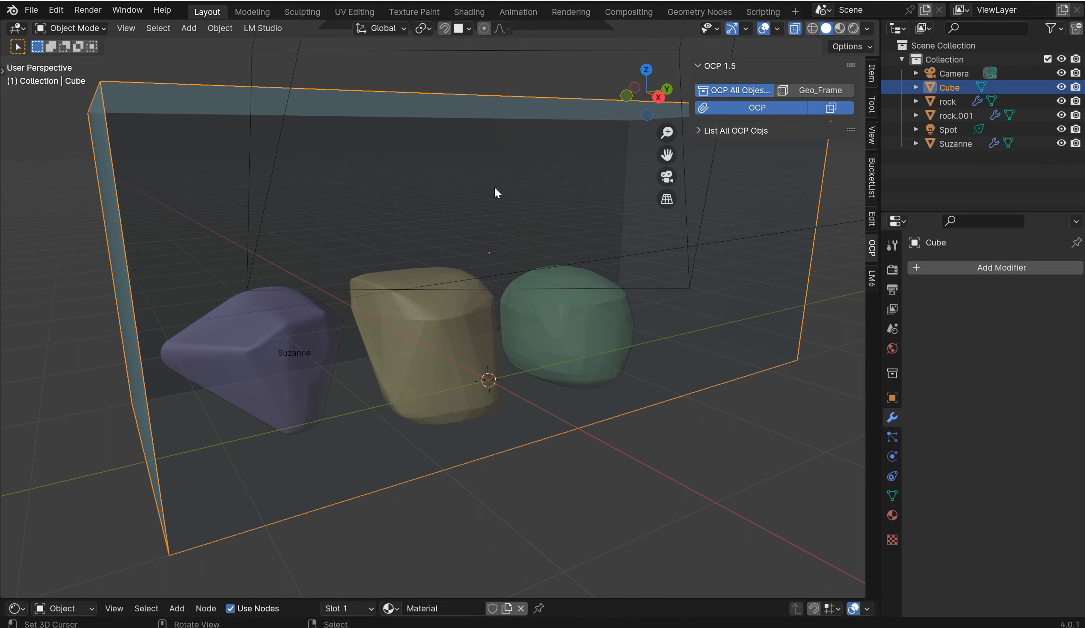